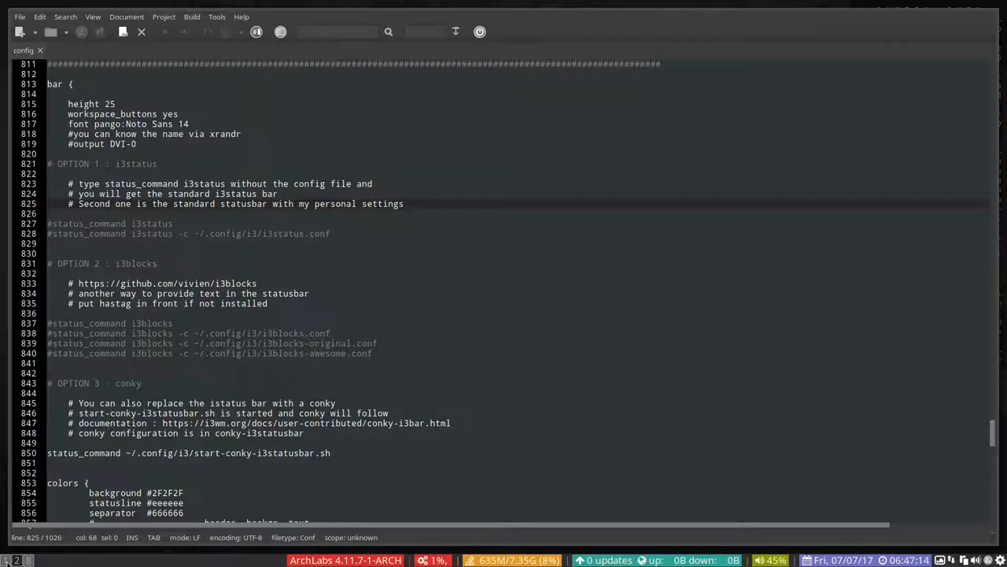
Comment out the conky status_command line so i3blocks becomes the active bar command
left_click(405, 203)
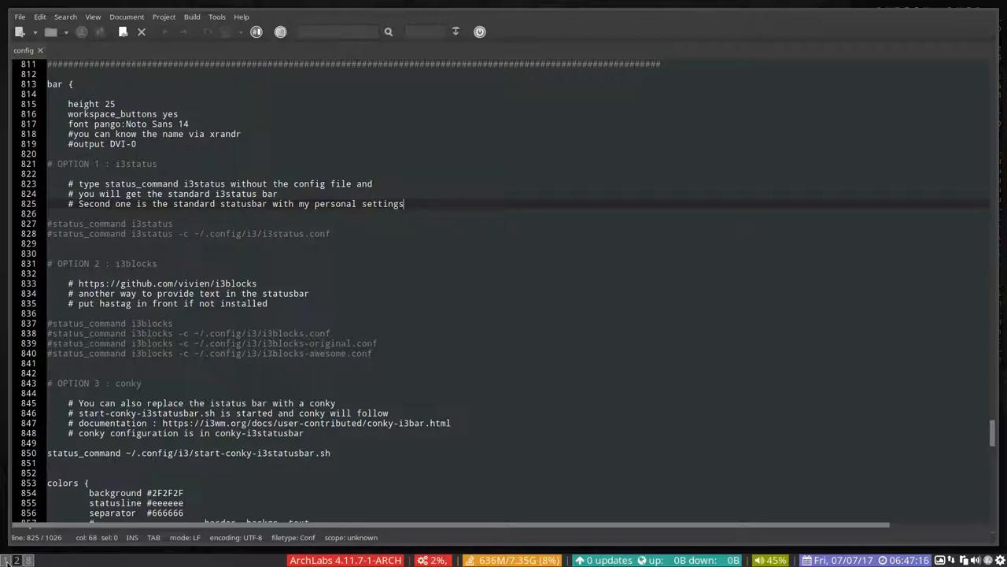
mouse_move(605, 323)
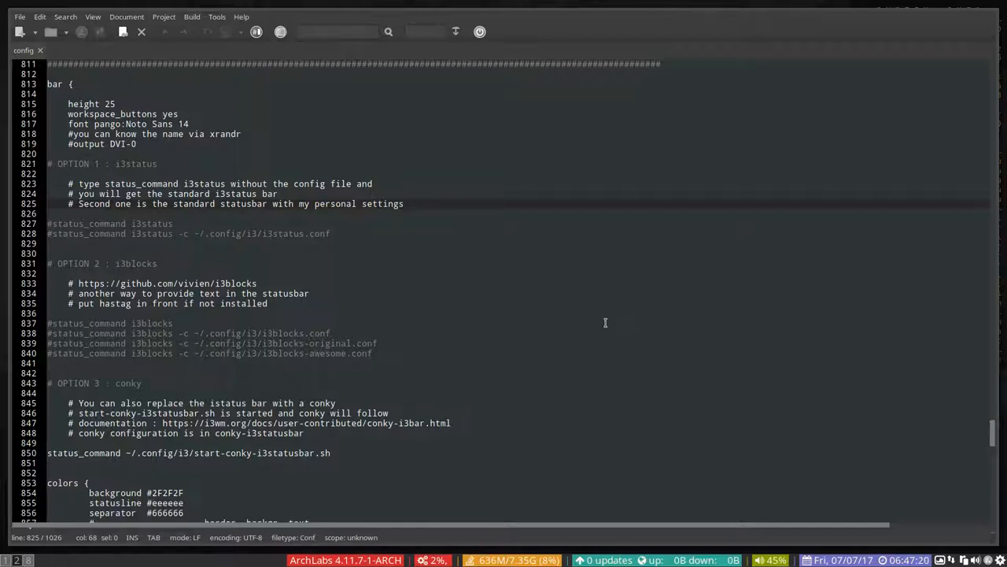
key("Super+x")
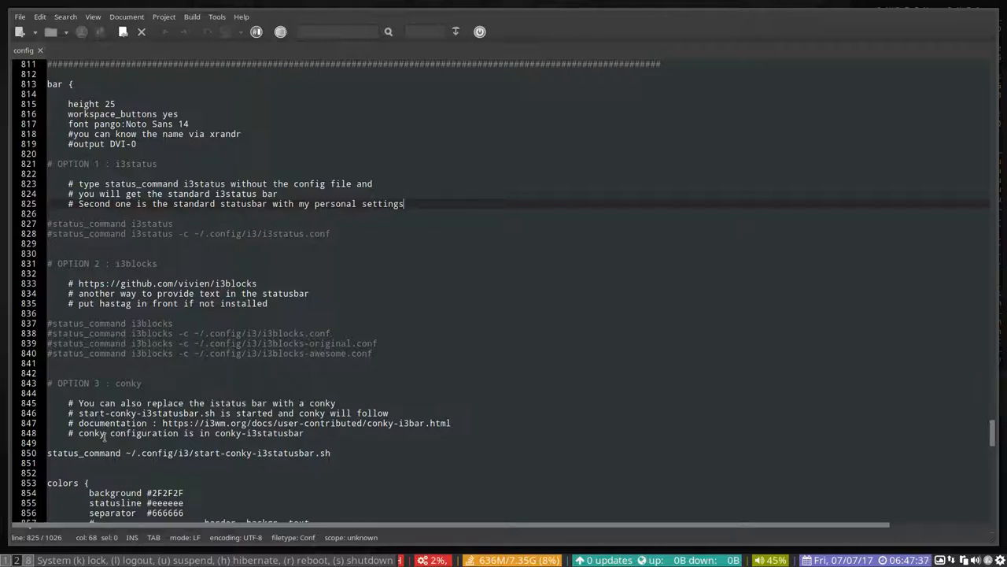
scroll("down", 3)
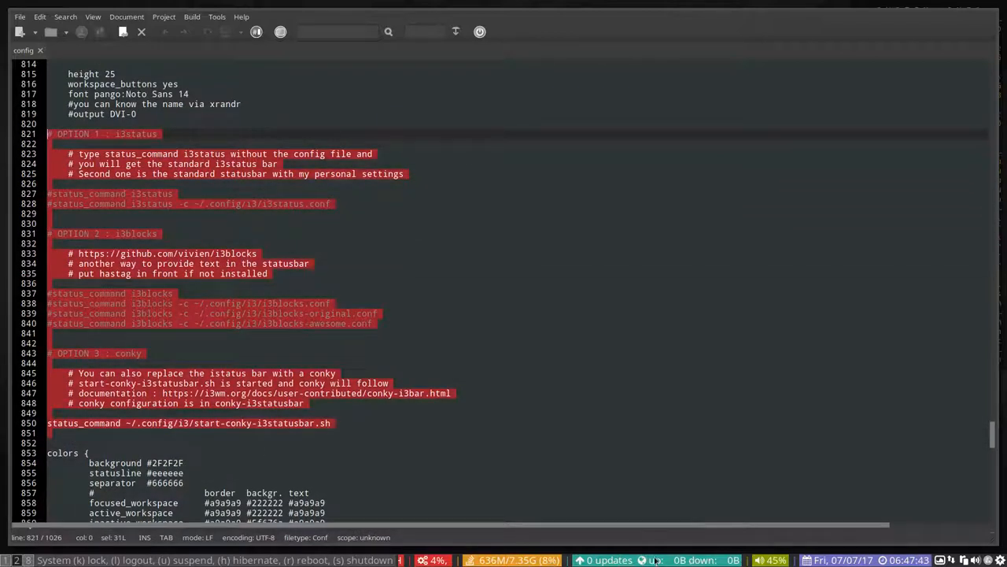
left_click(299, 441)
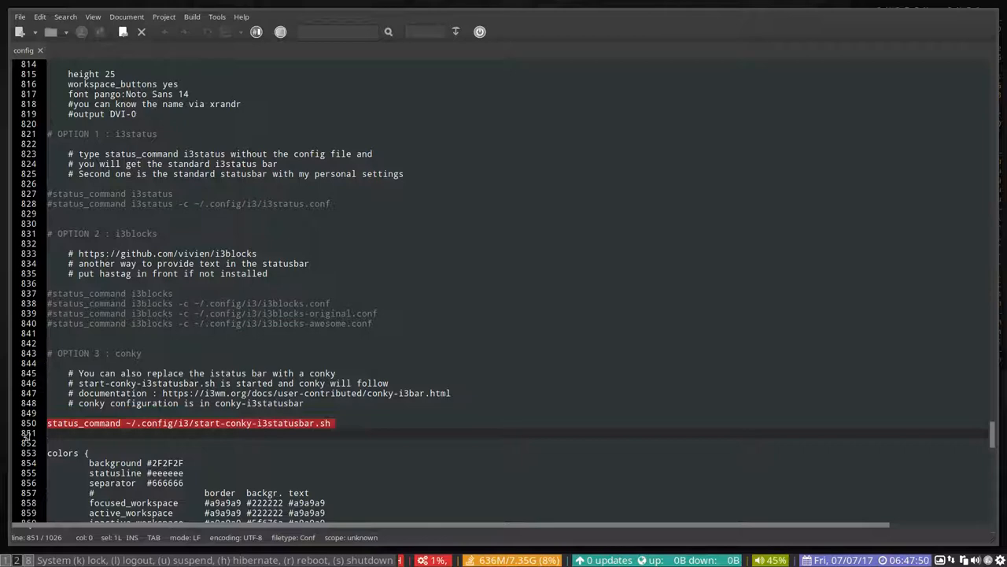
scroll("down", 3)
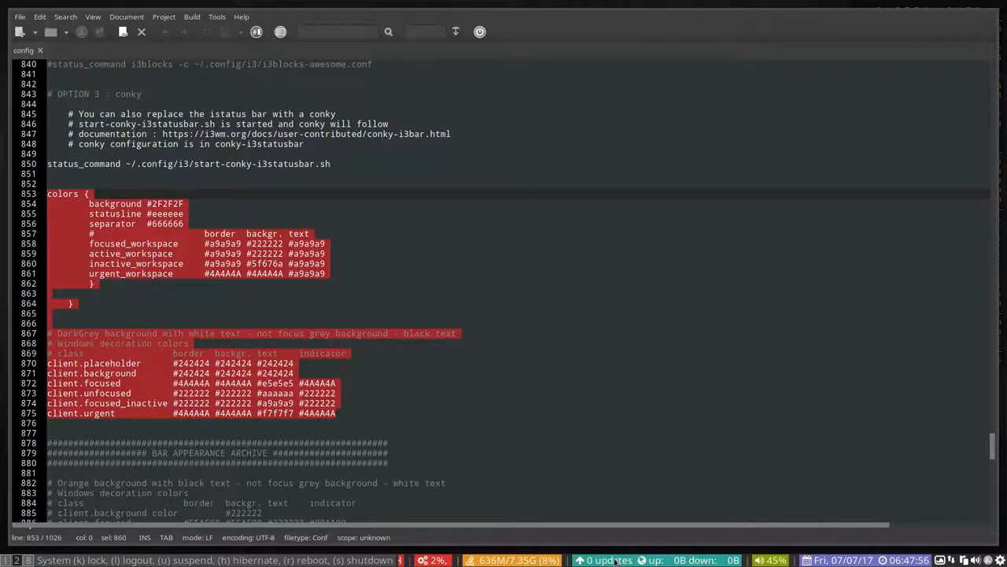
scroll("up", 3)
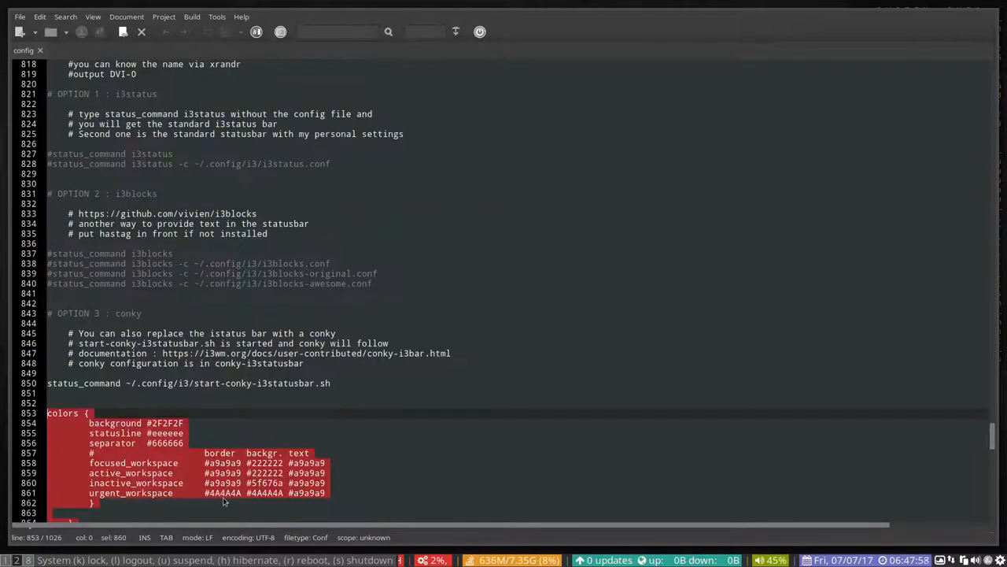
mouse_move(516, 549)
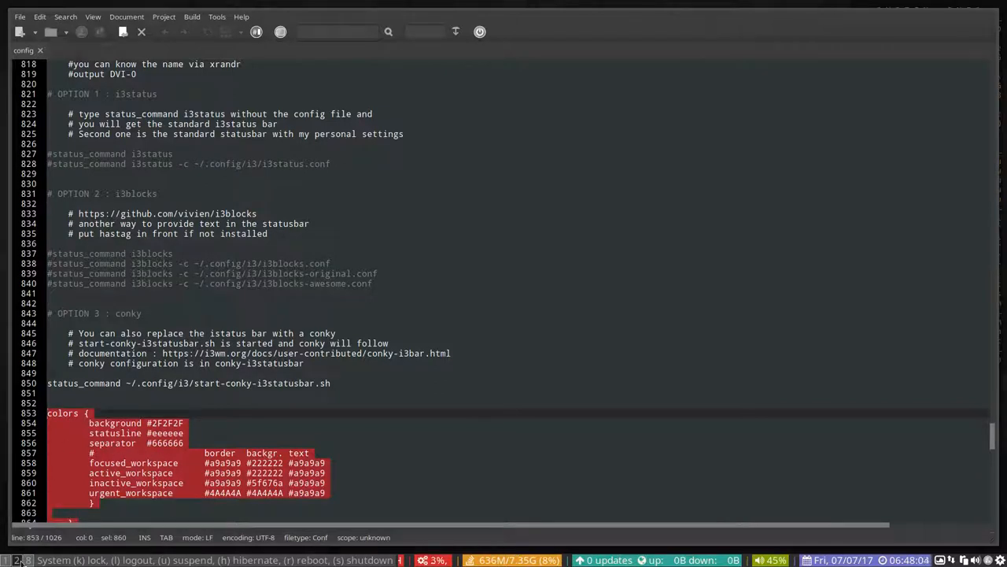
mouse_move(800, 548)
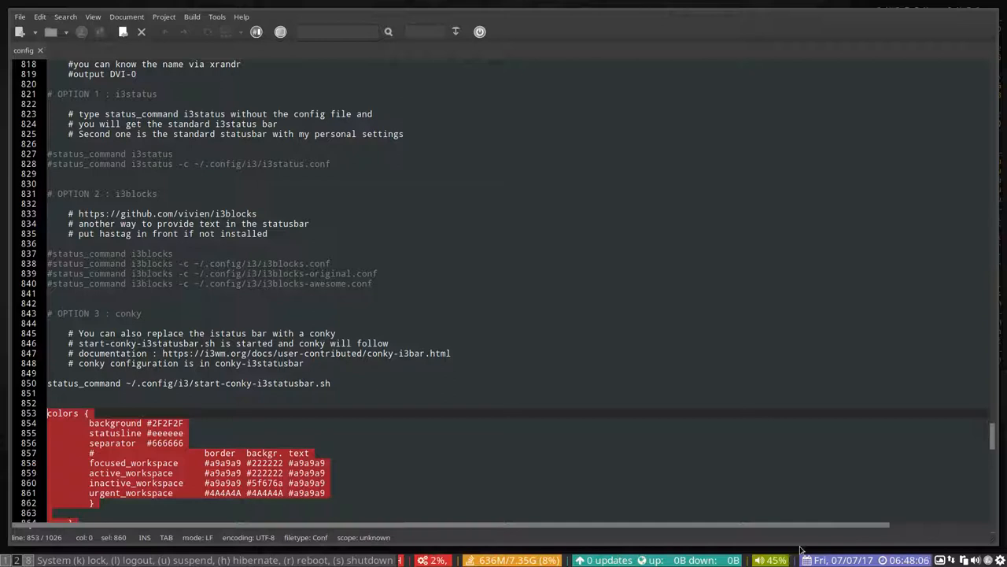
mouse_move(454, 506)
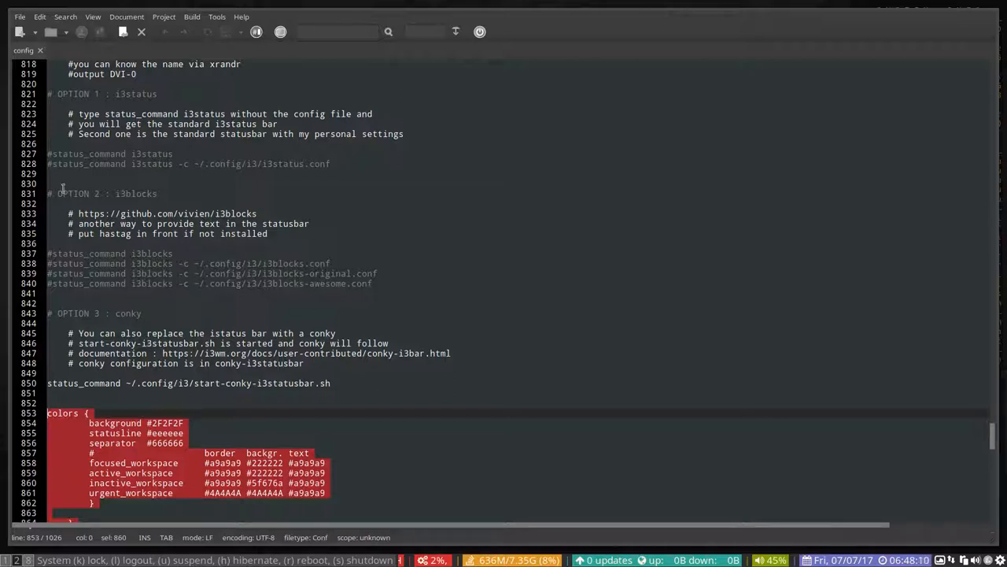
scroll("up", 3)
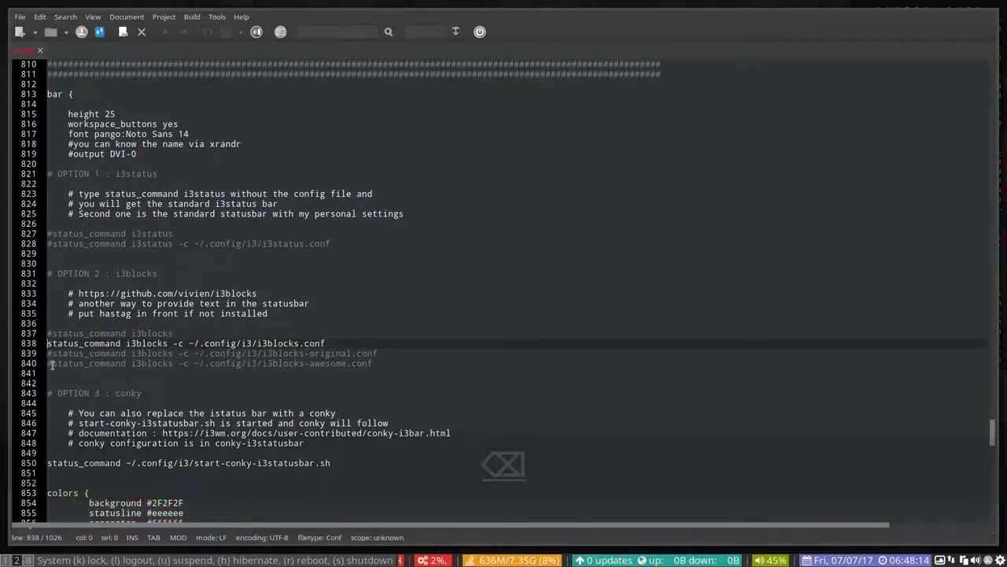
scroll("down", 3)
type("#")
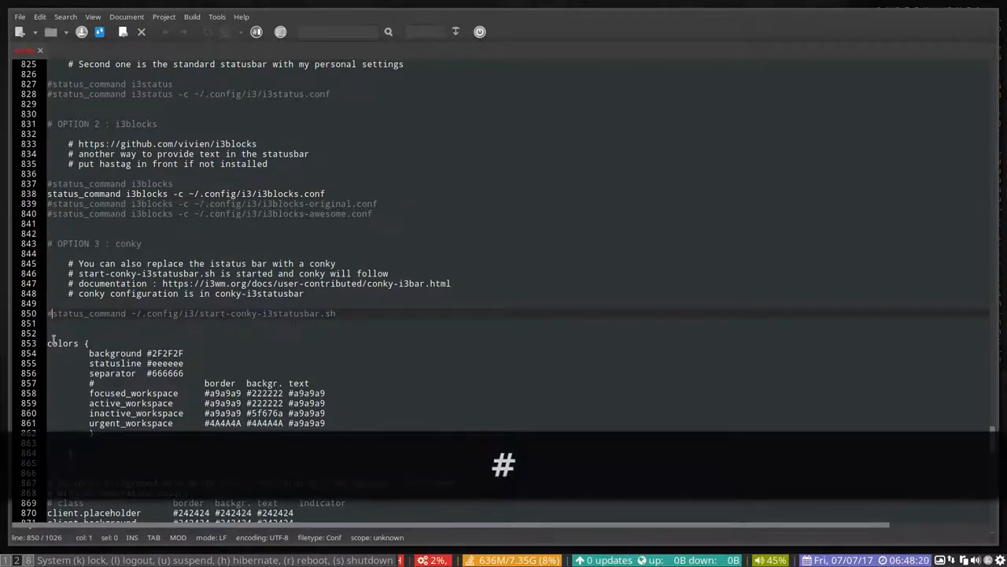
Save the edited i3 config and reload i3 with Super+Shift+R to apply it
key("ctrl+s")
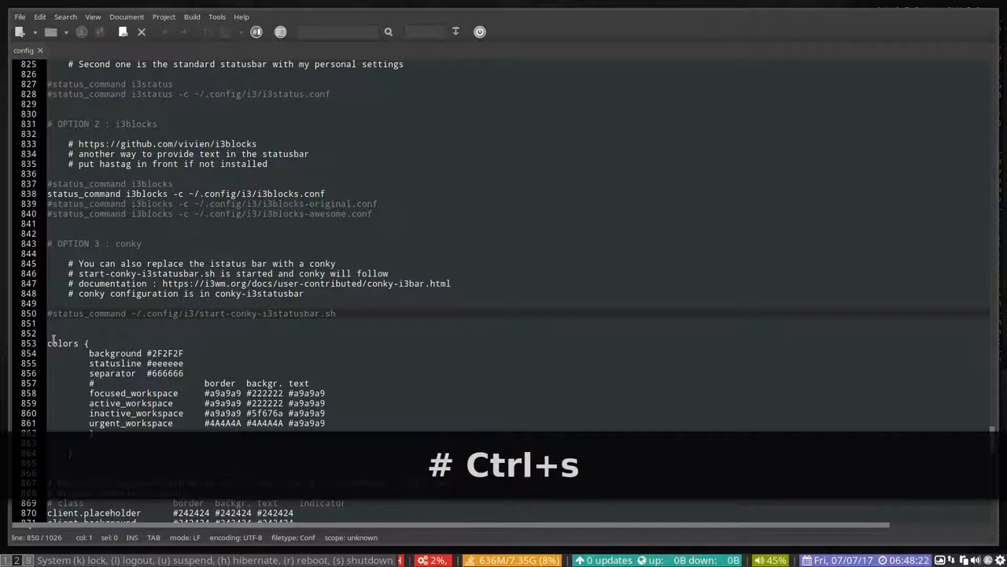
key("ctrl+s")
type("RR")
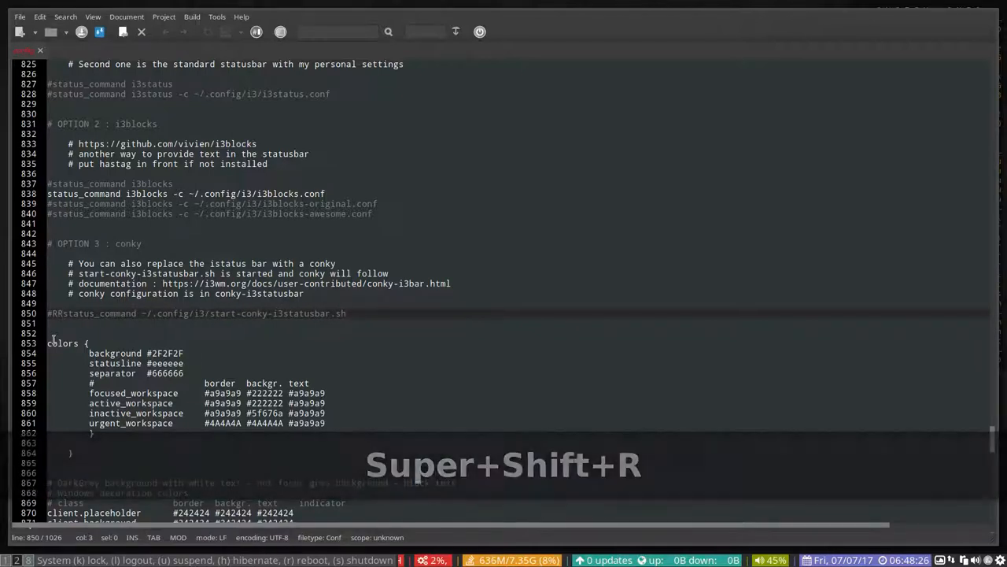
key("Super+Shift+R")
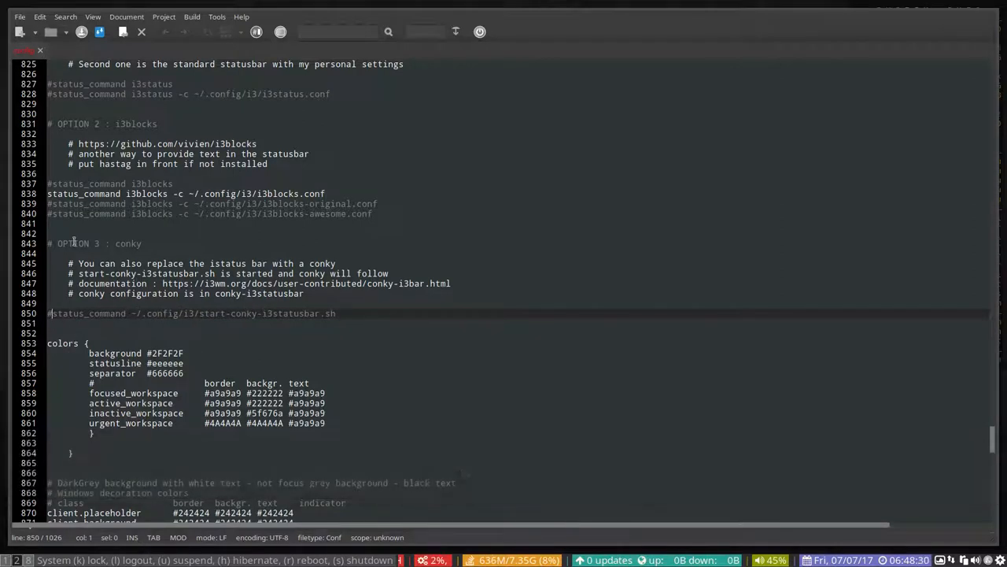
key("ctrl+s")
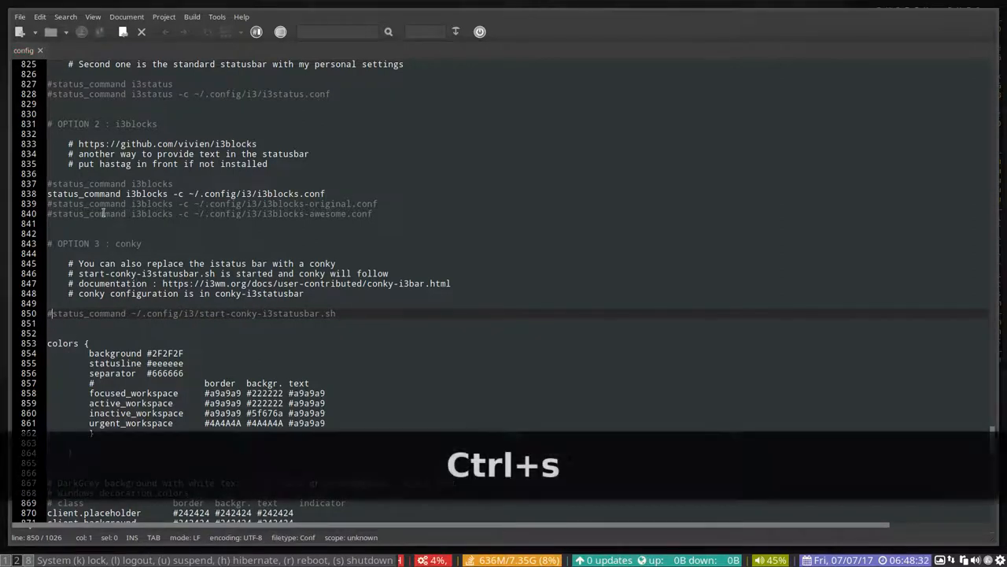
key("ctrl+s")
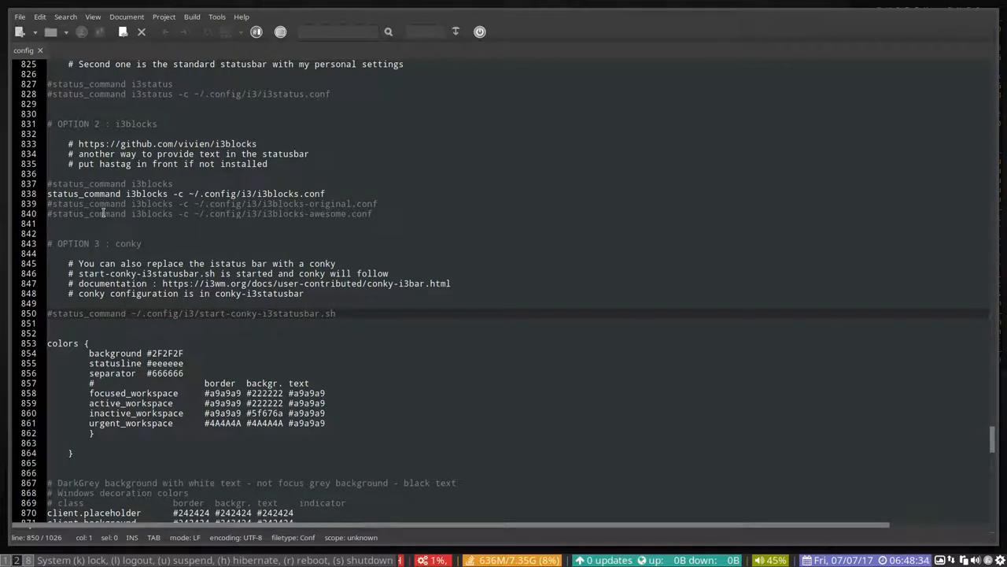
Save the config once more and reload i3 so the i3blocks status bar starts
type("R")
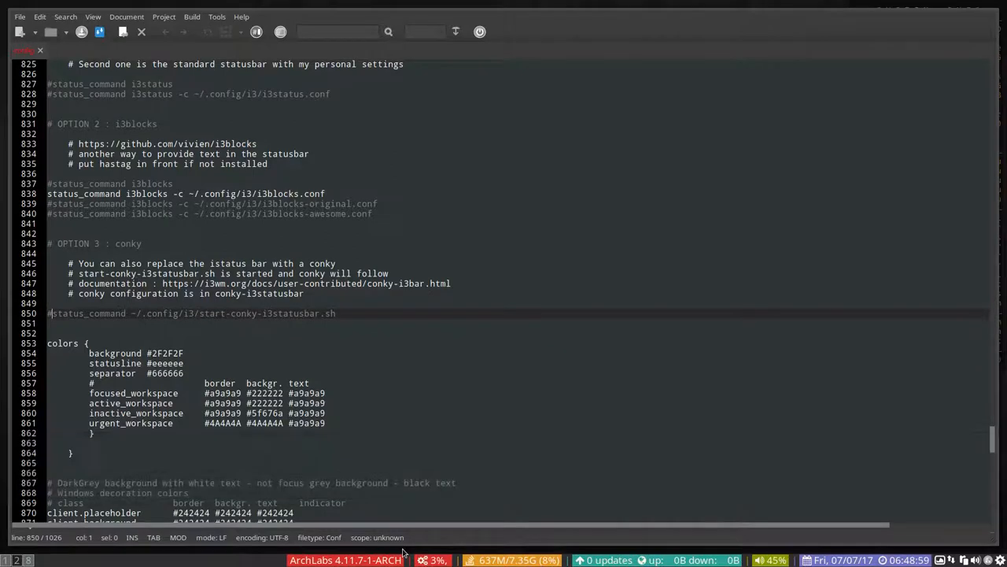
scroll("up", 3)
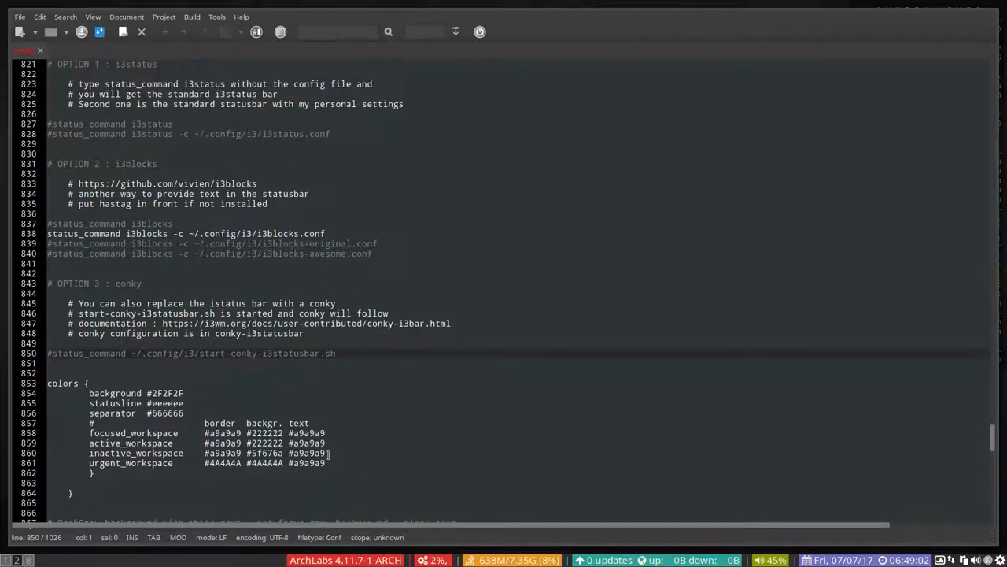
key("ctrl+s")
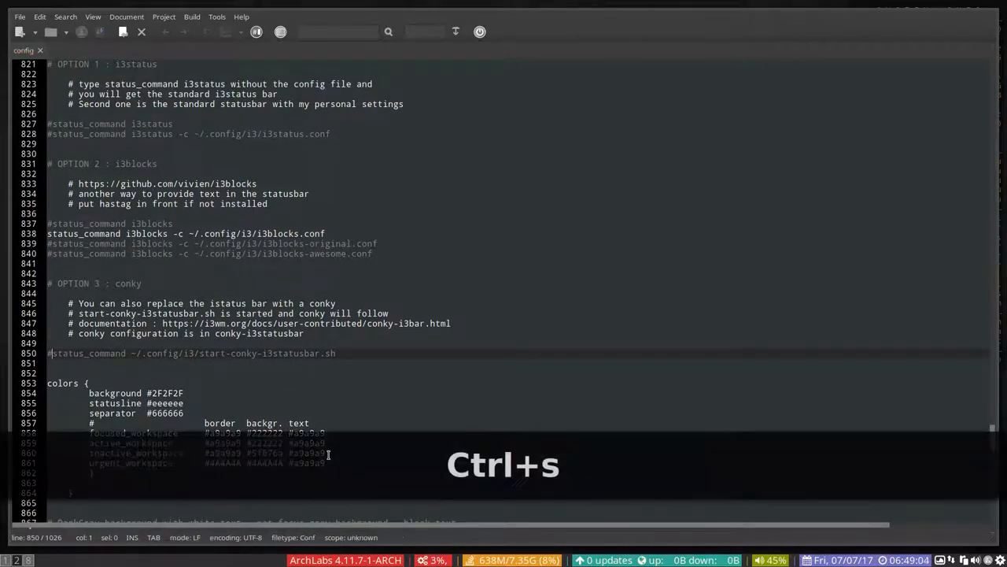
key("ctrl+s")
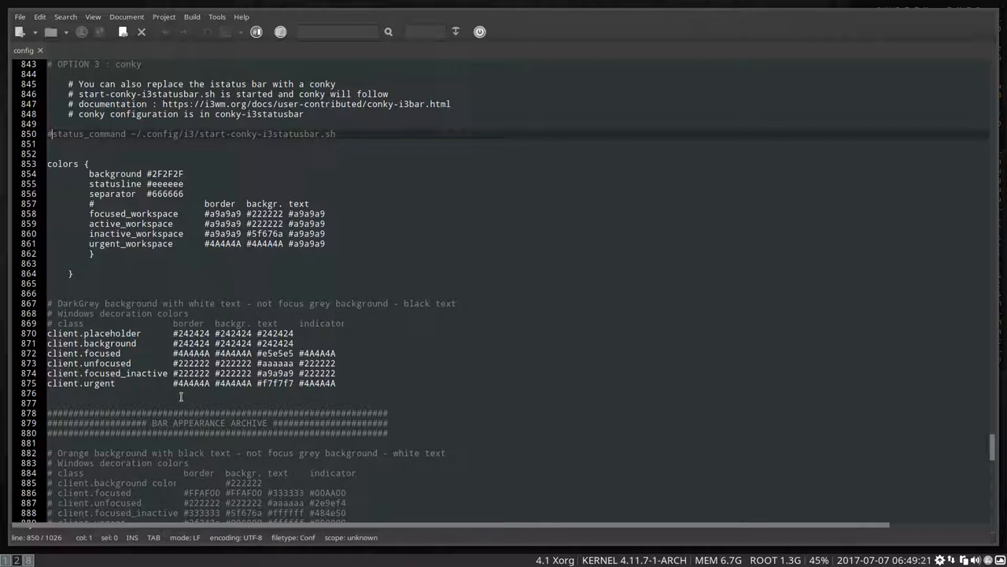
Copy the #242424 colour code from the client.placeholder line
double_click(189, 334)
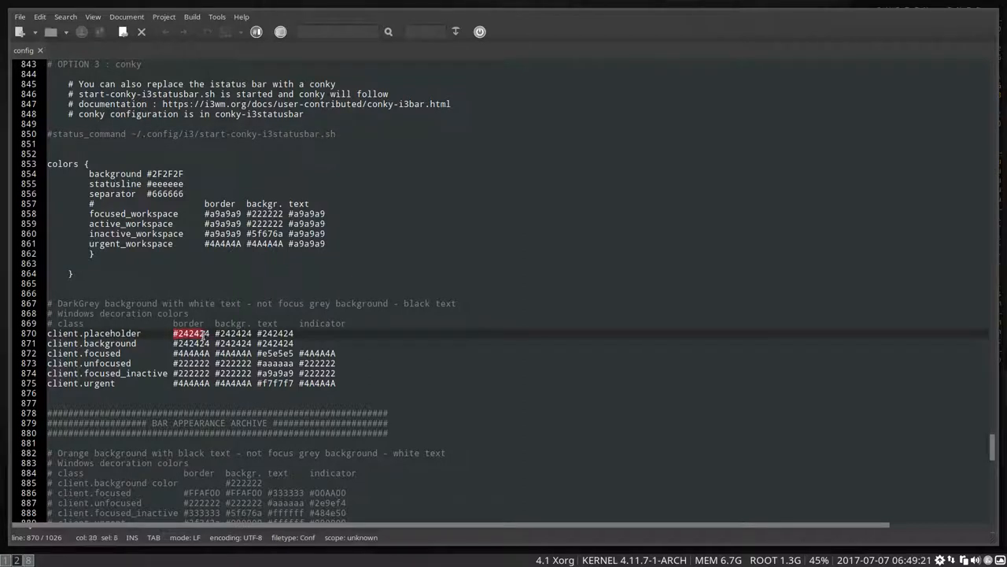
key("ctrl+c")
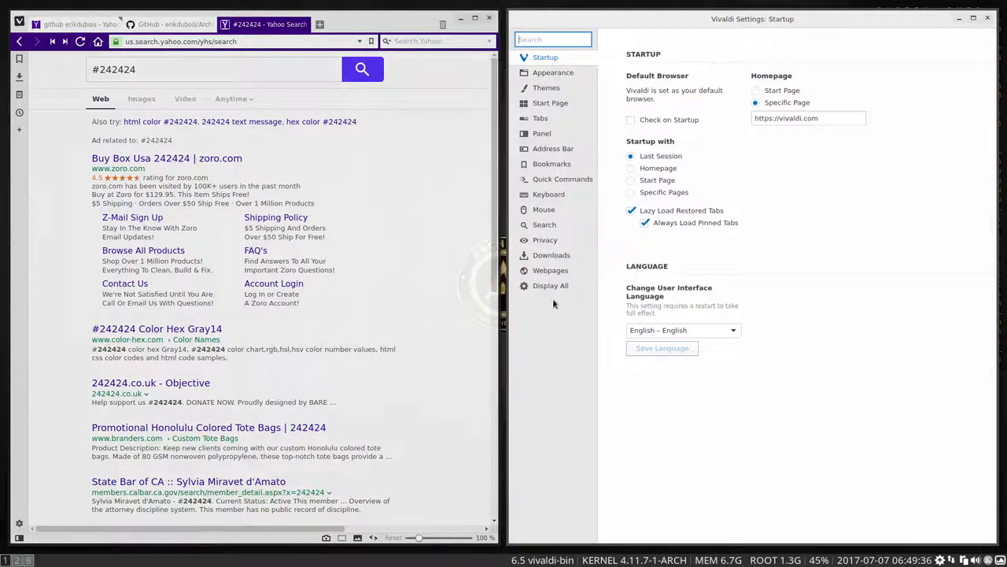
mouse_move(800, 82)
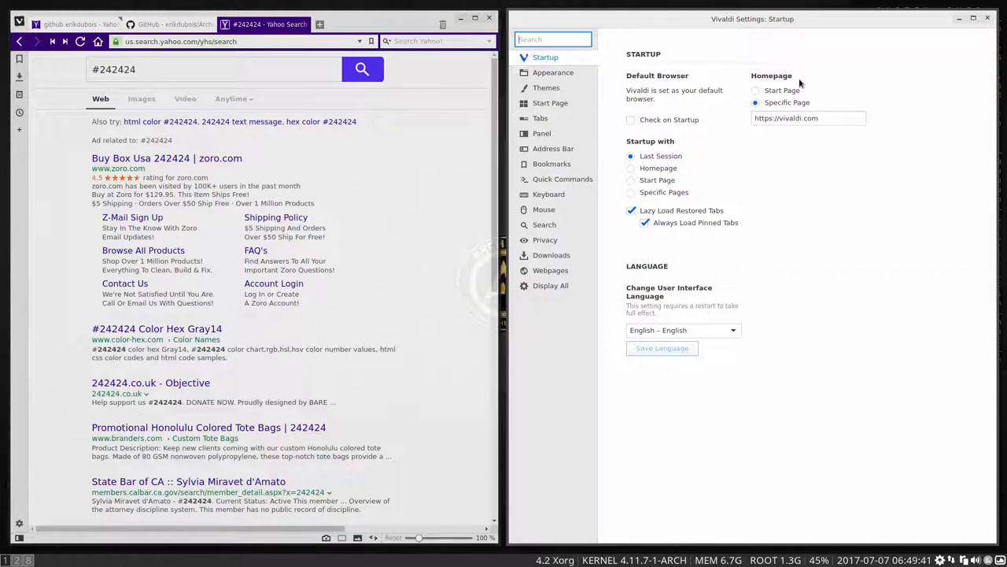
Show all Vivaldi settings on one page and remove the Bookmarks keyboard shortcut
left_click(551, 285)
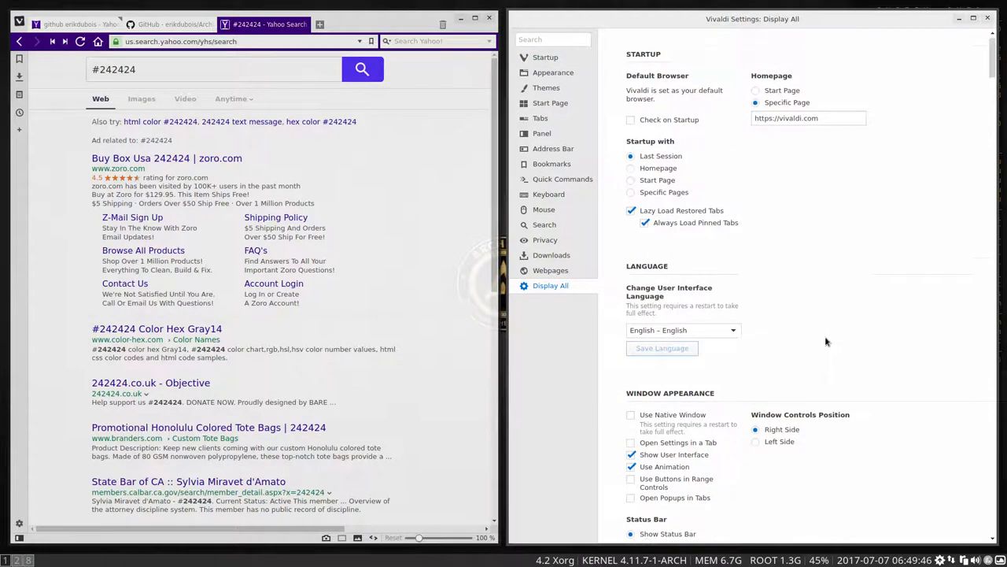
scroll("down", 3)
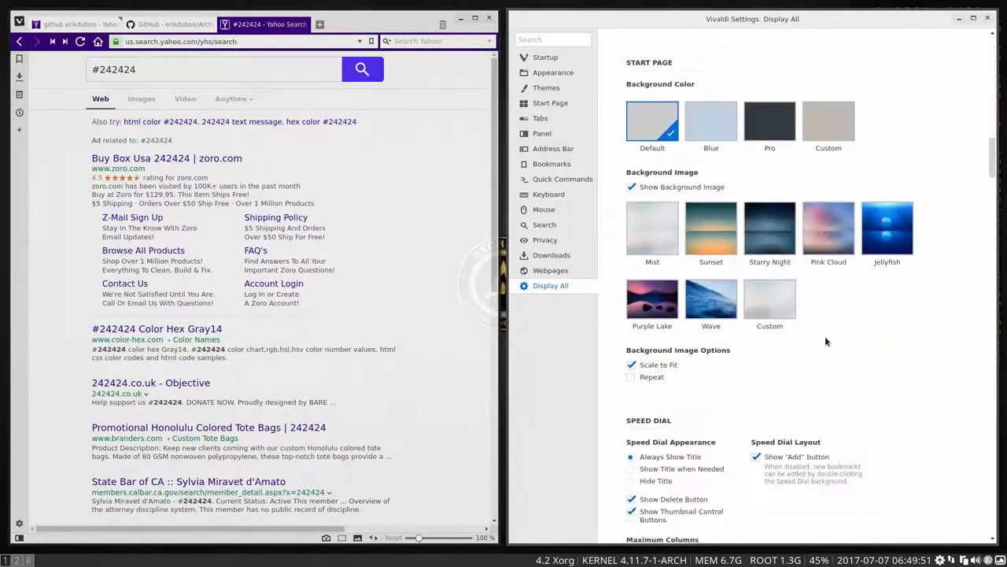
scroll("down", 3)
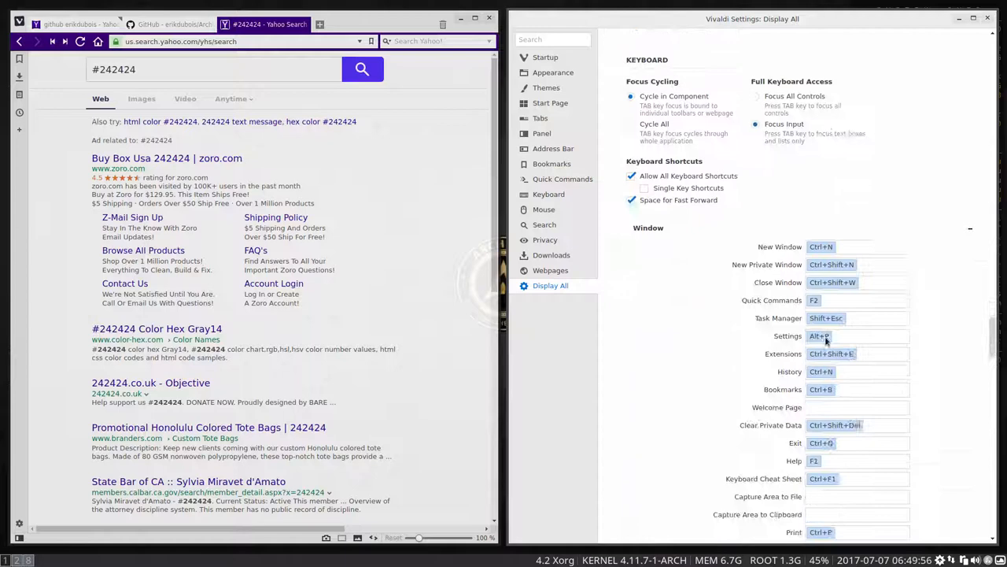
scroll("down", 3)
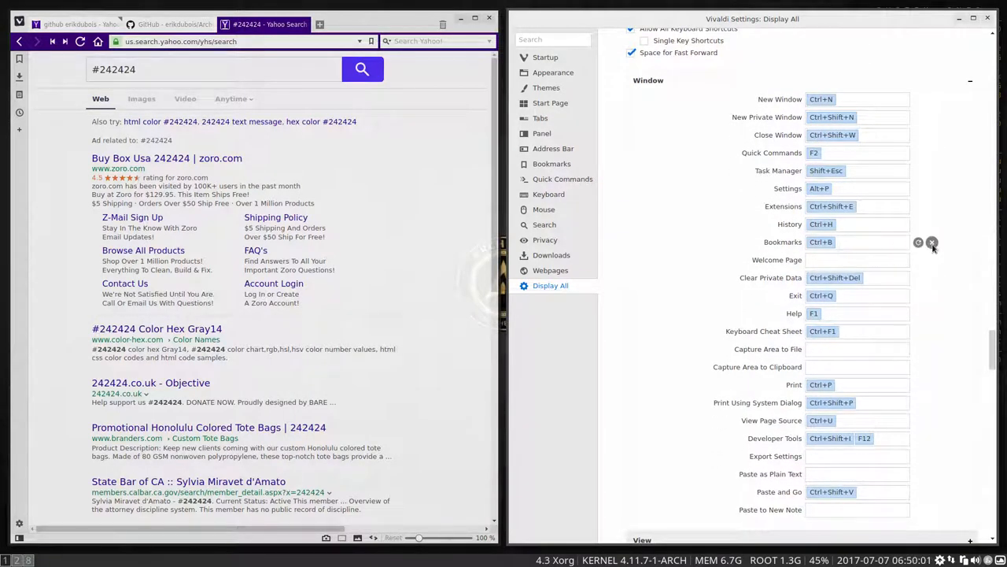
left_click(932, 242)
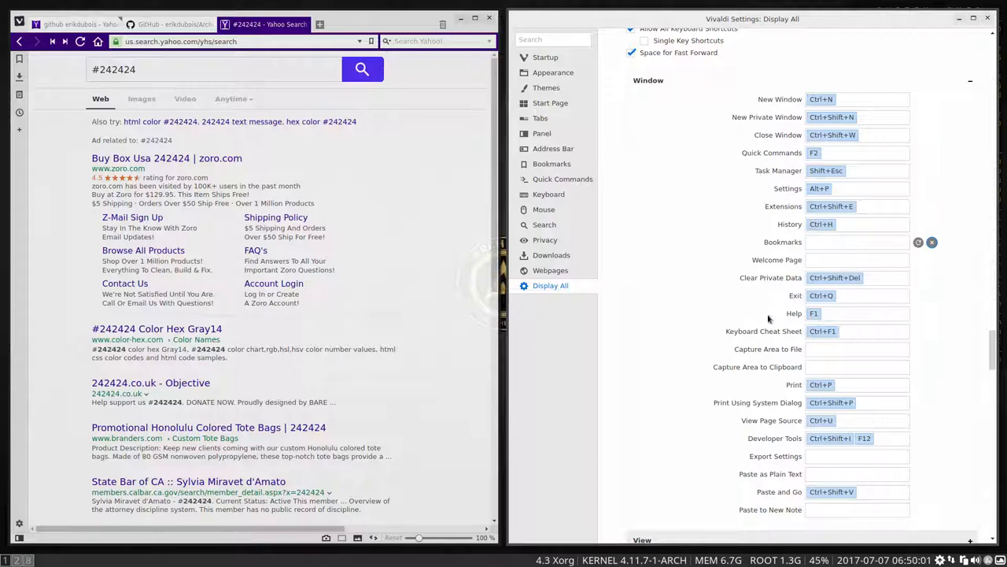
Make Google the default search engine in Vivaldi's Search settings
scroll("down", 3)
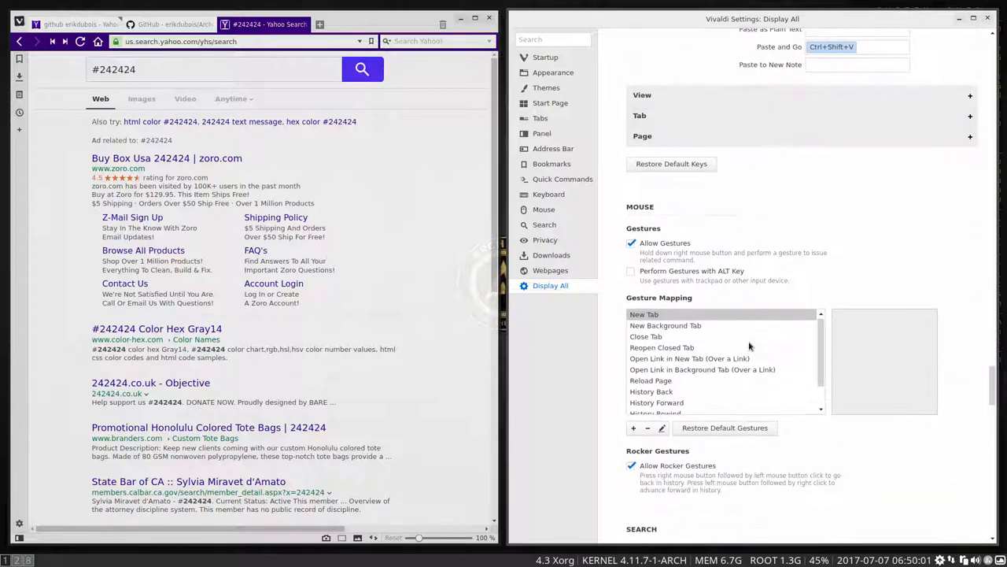
scroll("down", 3)
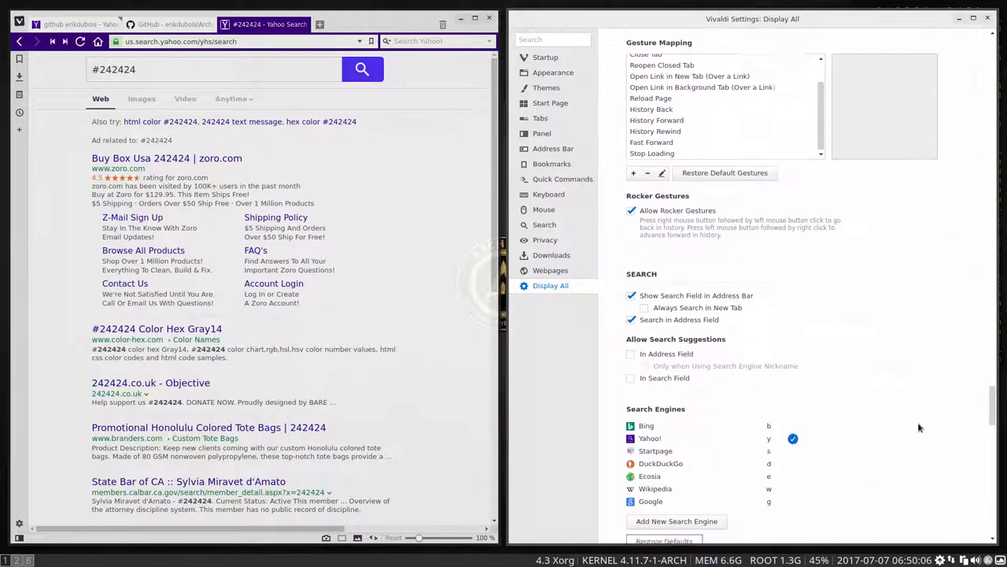
scroll("down", 3)
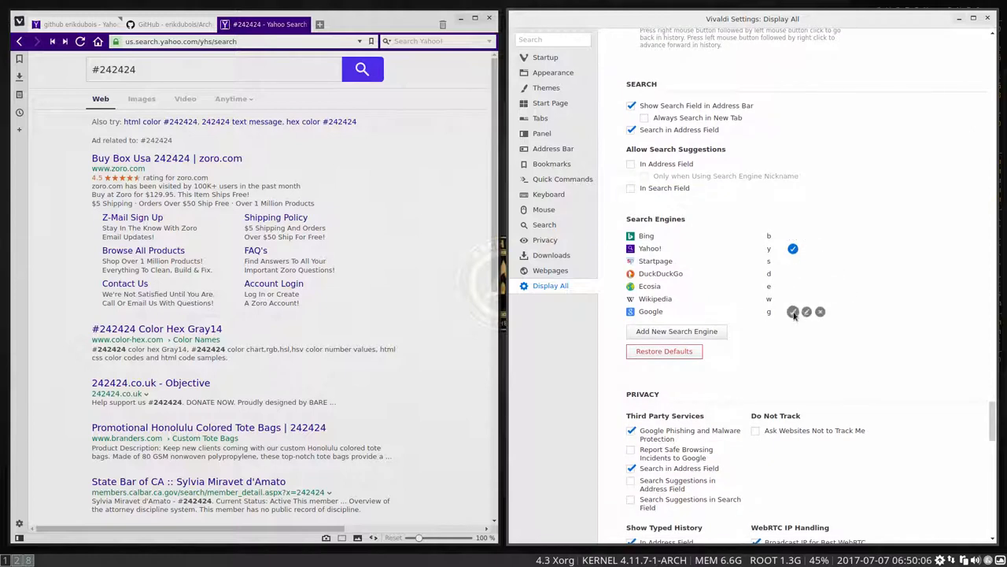
left_click(794, 312)
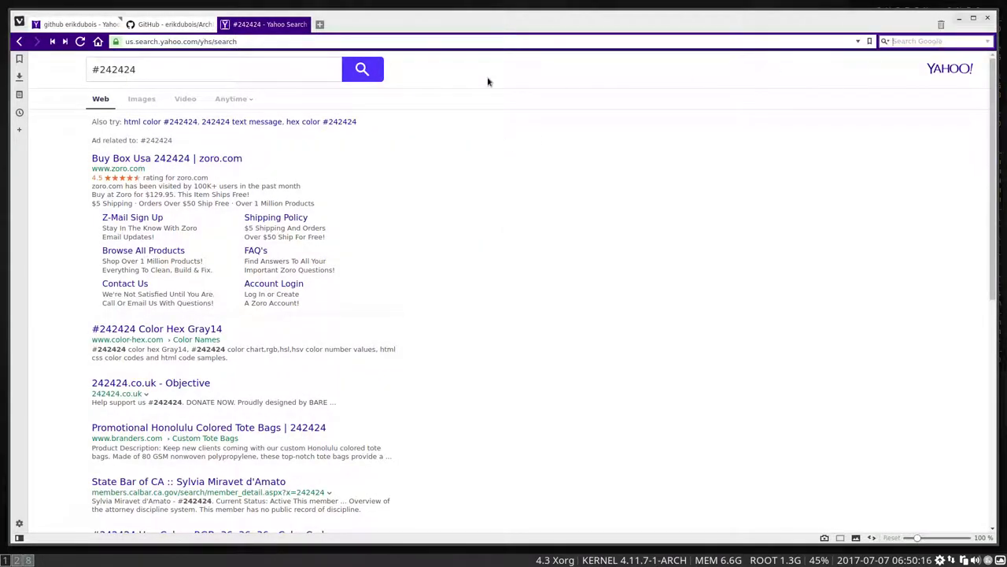
Search Google for #242424, then switch to the ArchLabs-Nemesis GitHub tab
key("ctrl+v")
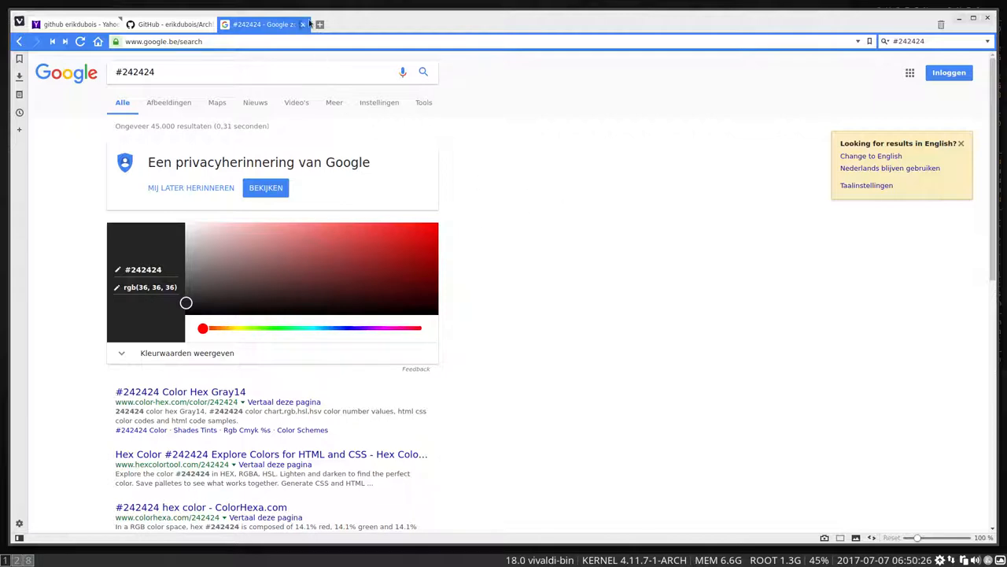
left_click(302, 25)
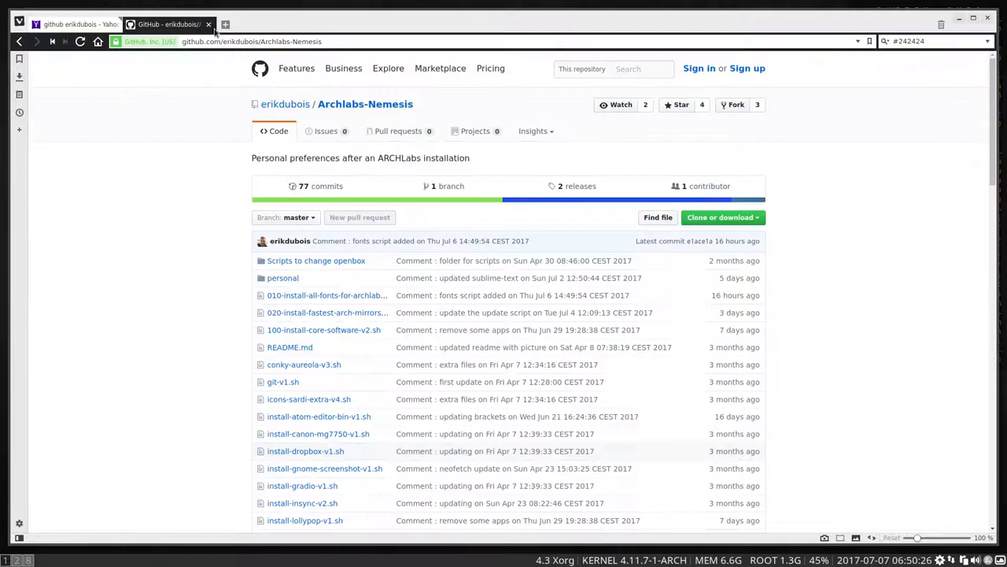
left_click(208, 25)
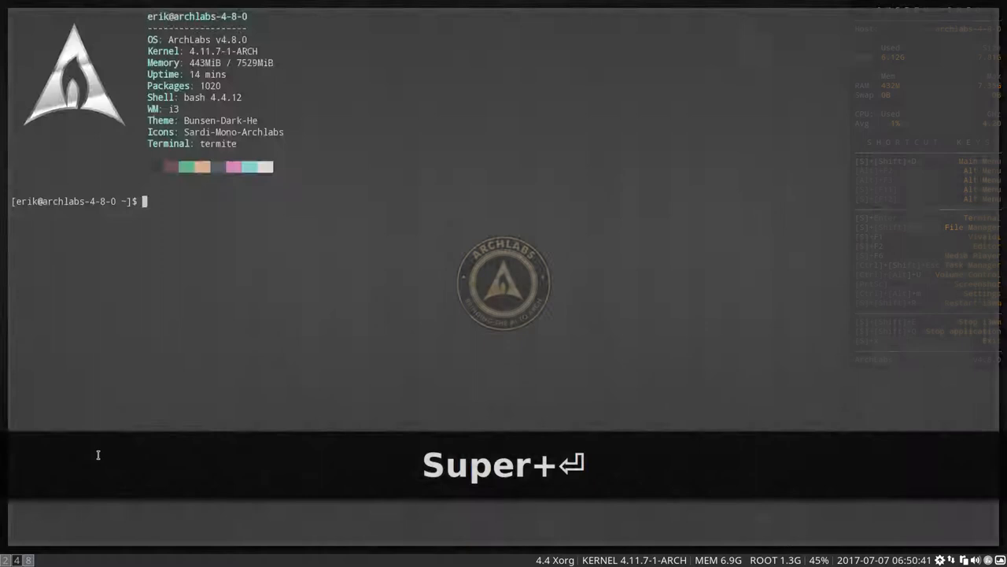
In a new terminal run 'packer ato', pick the Atom package, give the sudo password and confirm with y
key("super+Return")
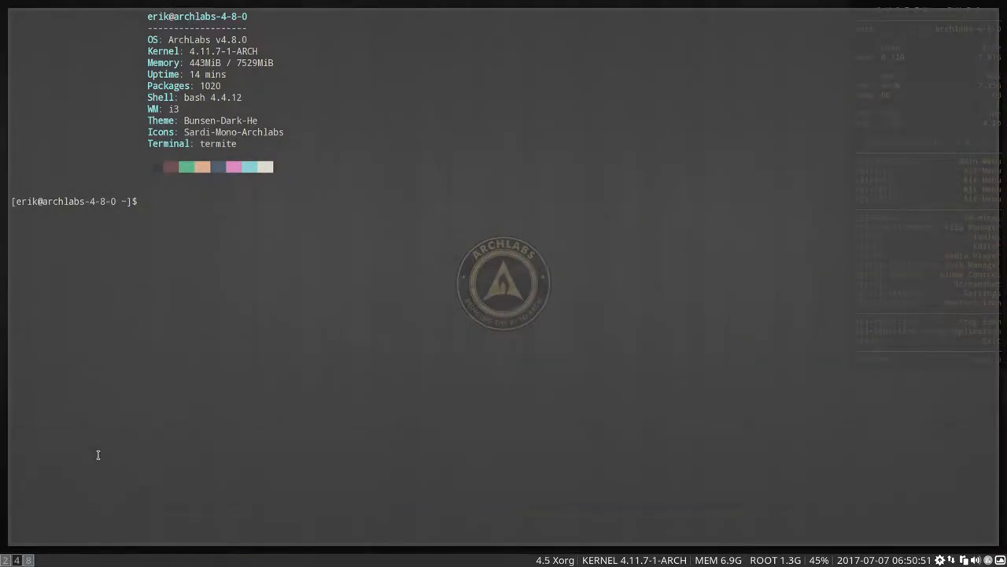
type("packer ato")
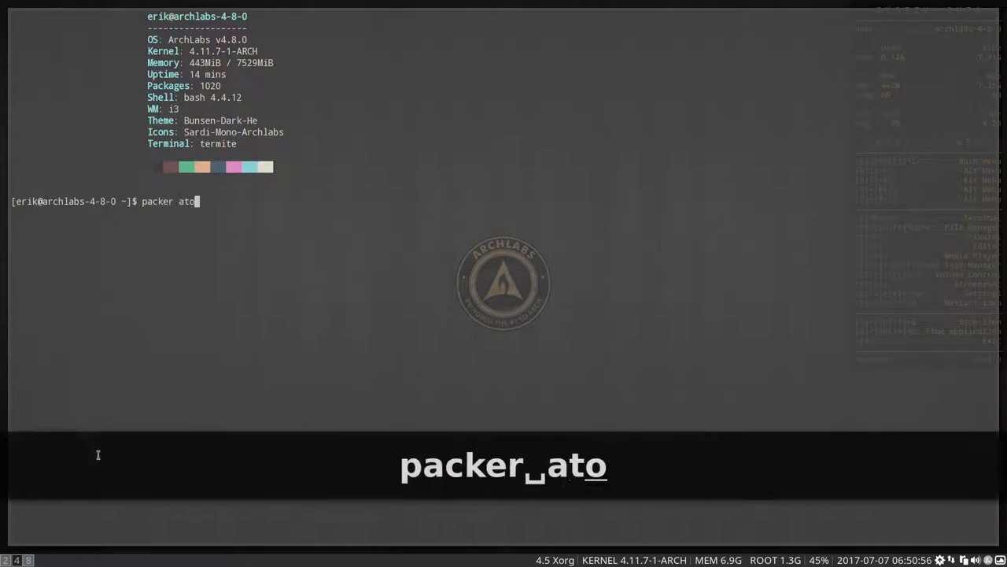
key("Return")
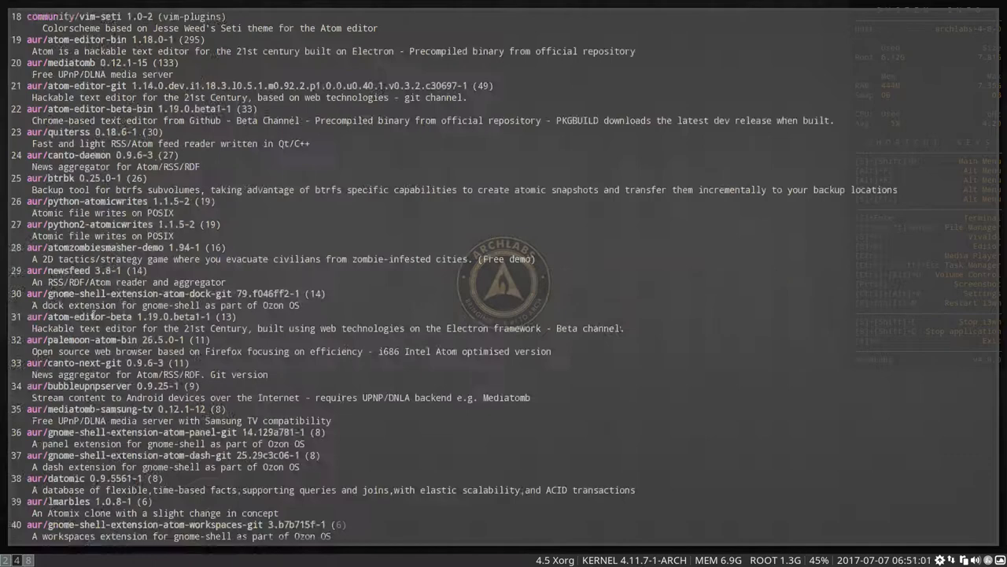
scroll("up", 3)
type("11")
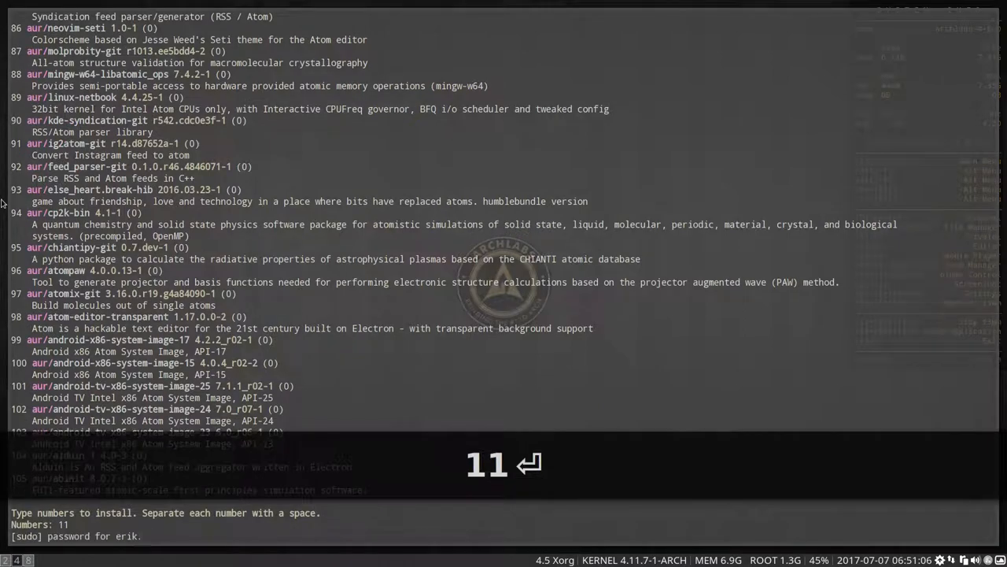
type("erik")
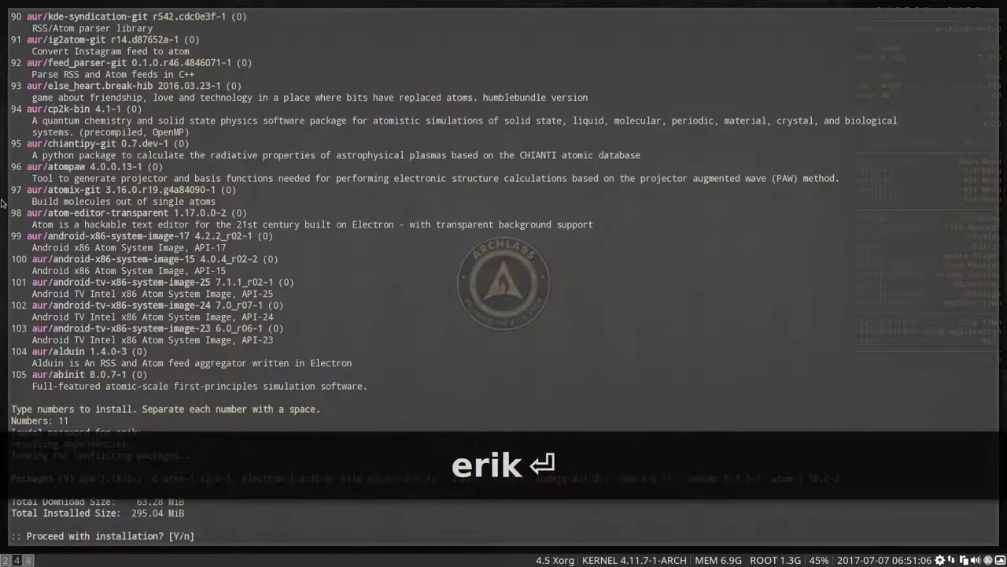
type("y")
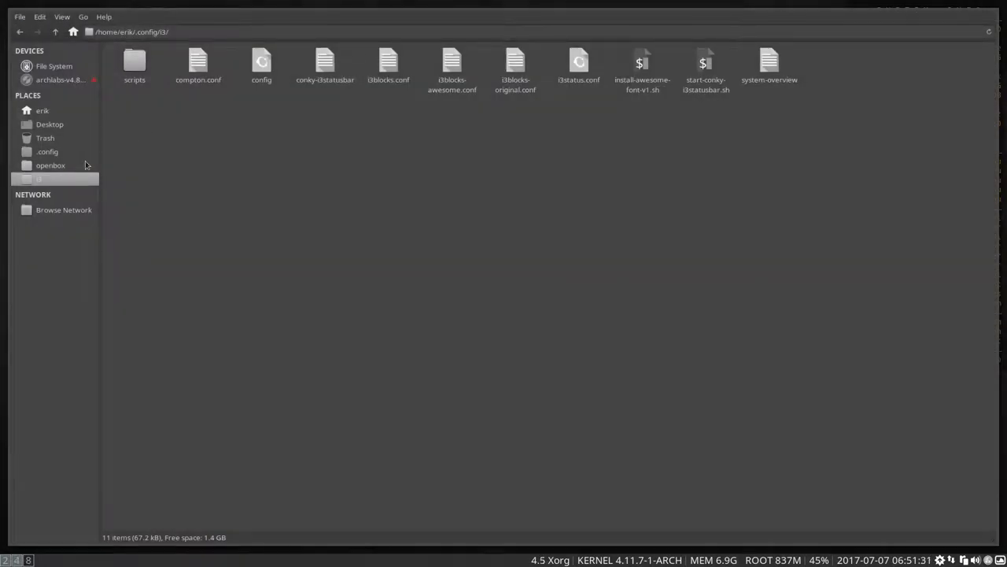
Open the config file from ~/.config/i3 in the text editor
right_click(261, 63)
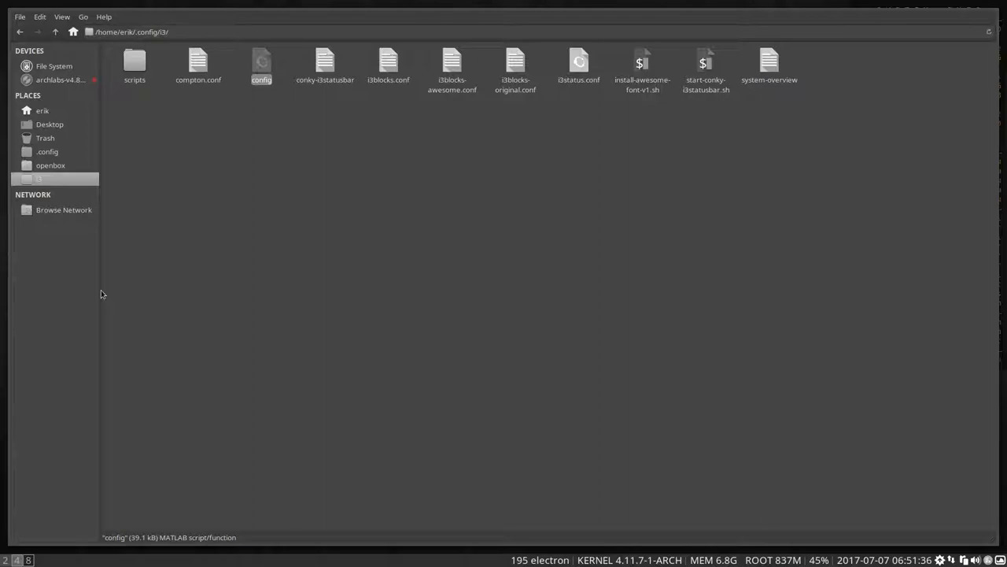
mouse_move(541, 306)
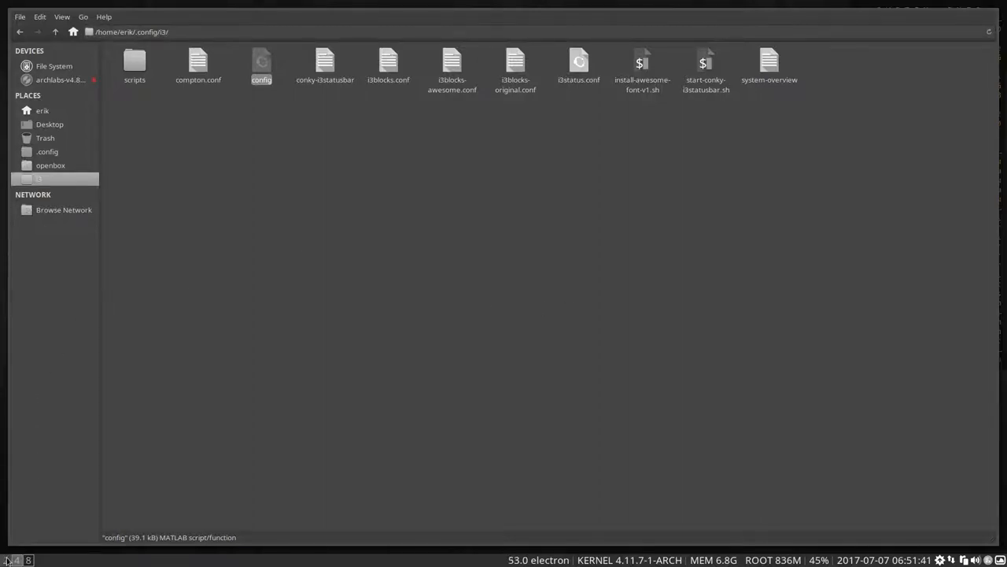
double_click(262, 66)
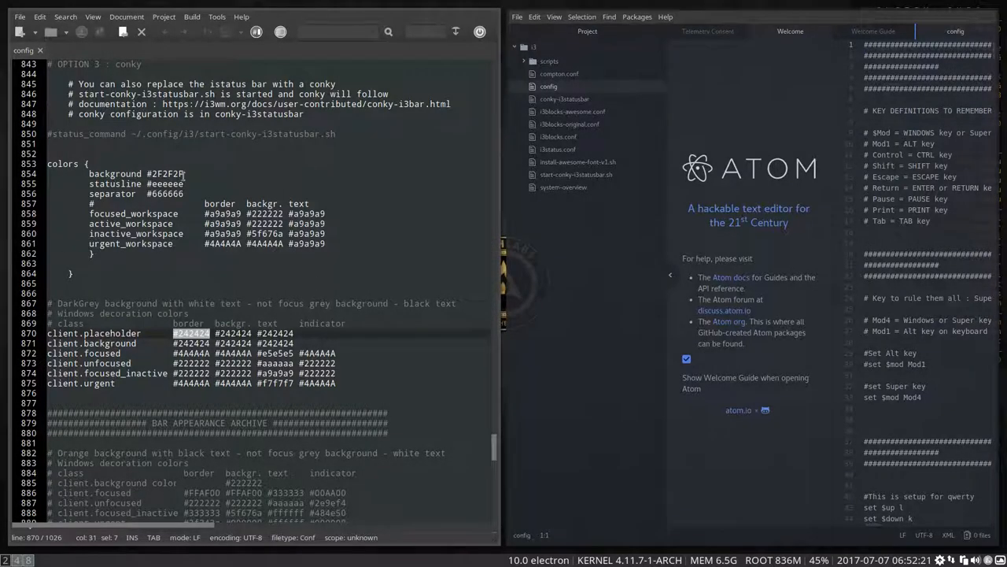
mouse_move(305, 289)
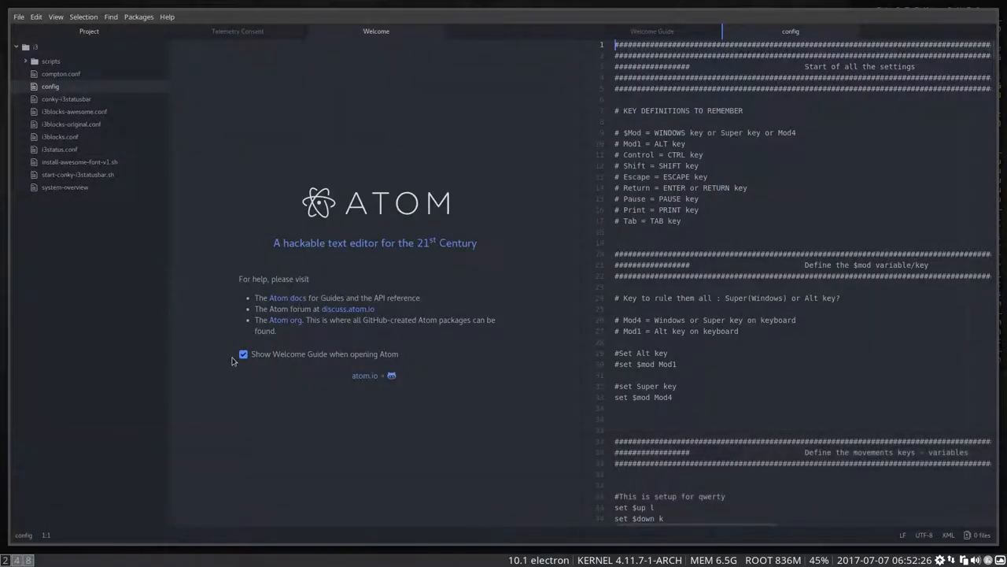
Close the Welcome and Welcome Guide tabs and scroll the i3 config to its colors block
left_click(242, 352)
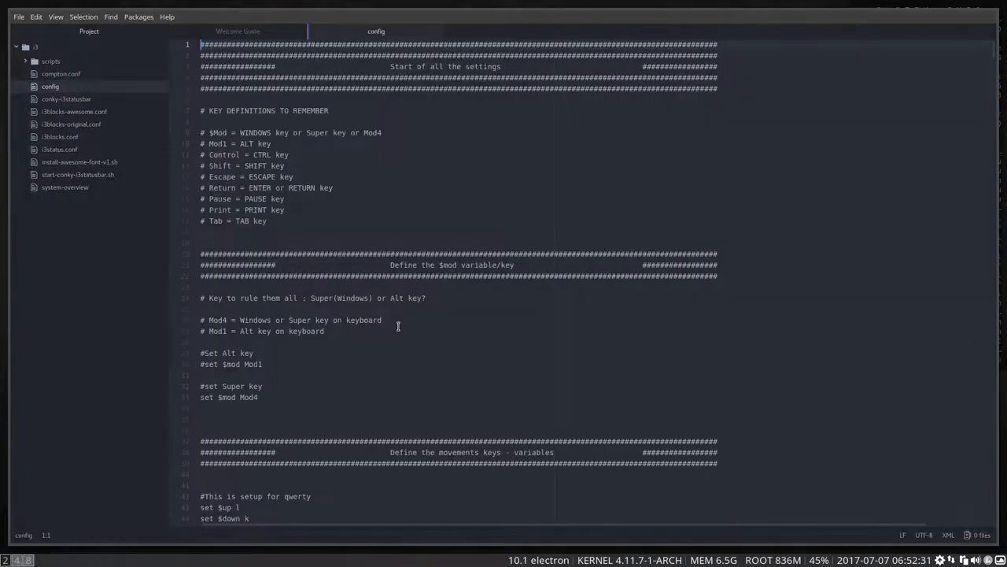
left_click(238, 31)
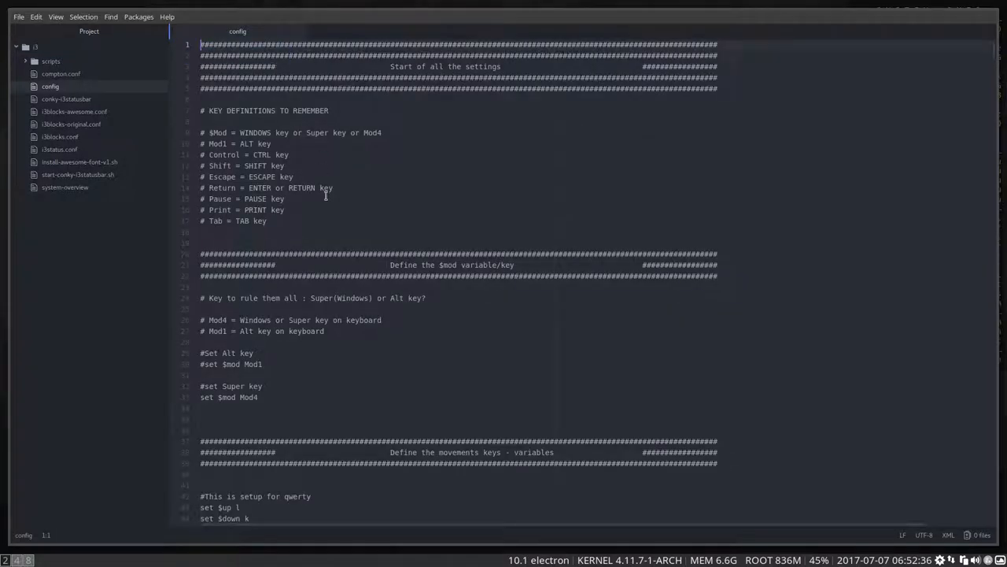
scroll("down", 3)
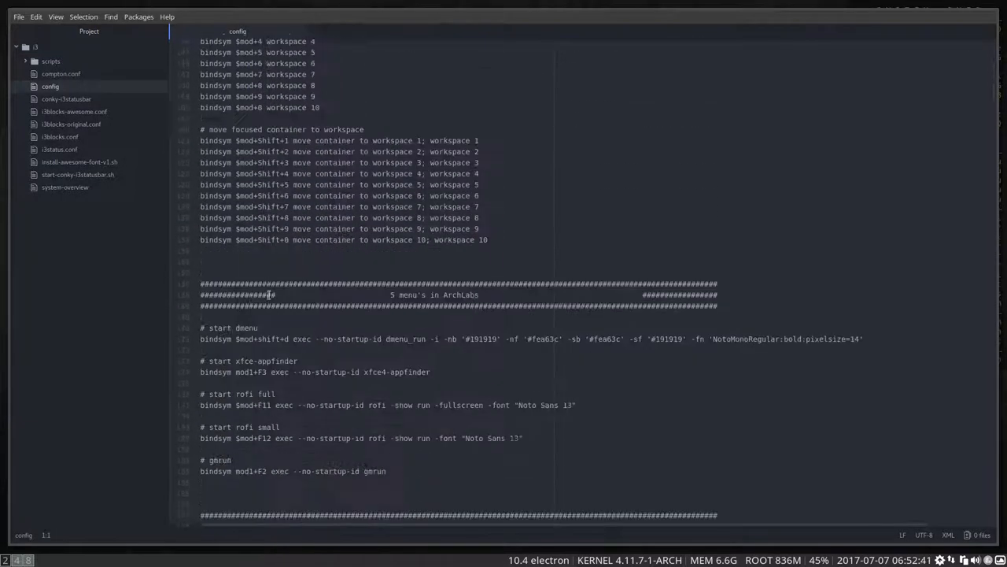
scroll("down", 3)
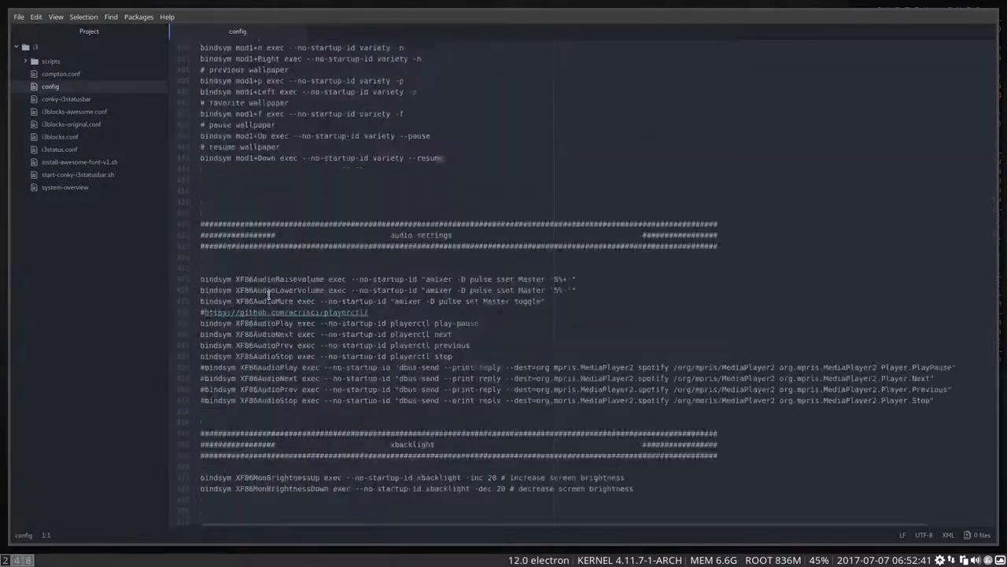
scroll("up", 3)
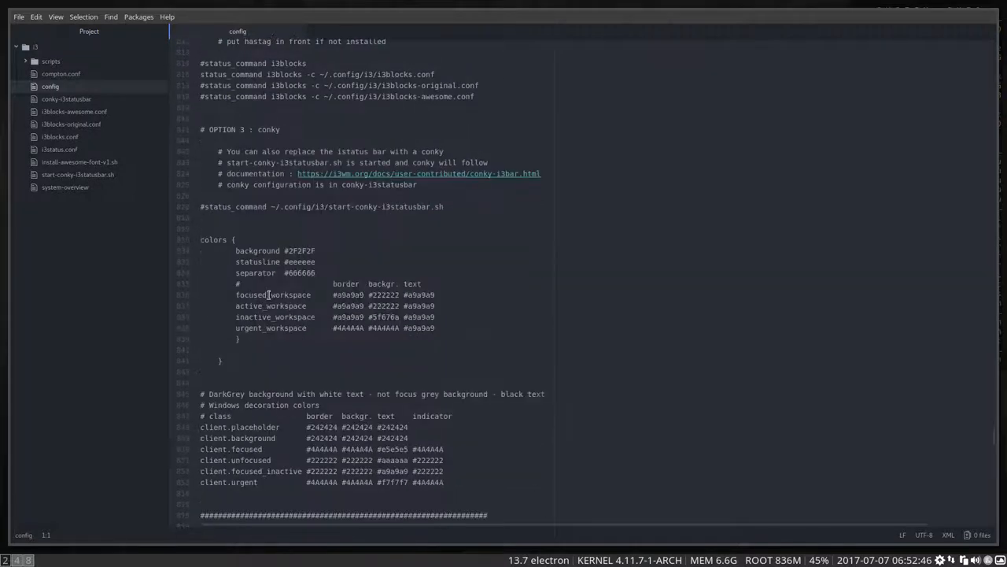
scroll("down", 3)
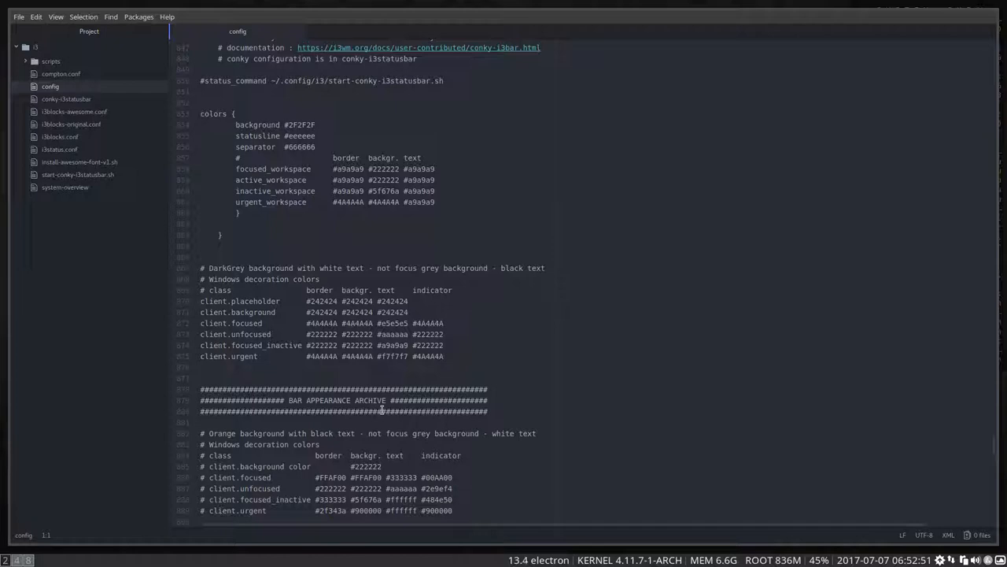
Search Atom's Install Packages page for 'pigment'
left_click(138, 16)
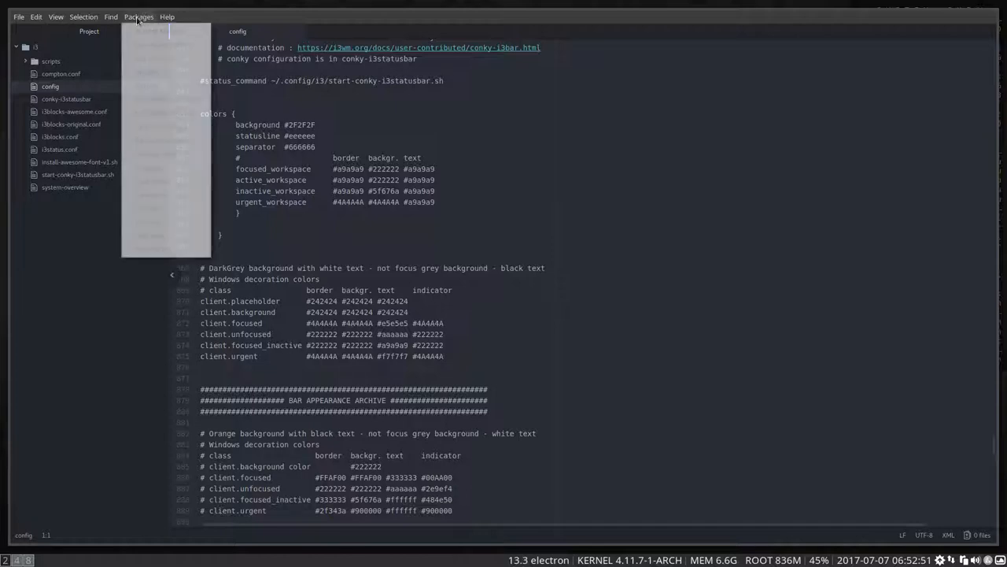
left_click(139, 16)
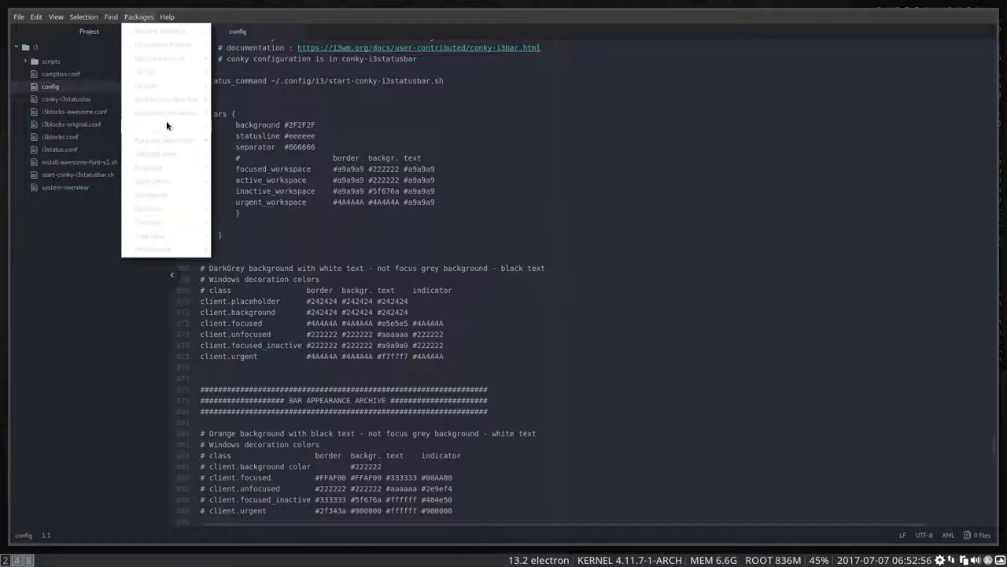
mouse_move(161, 126)
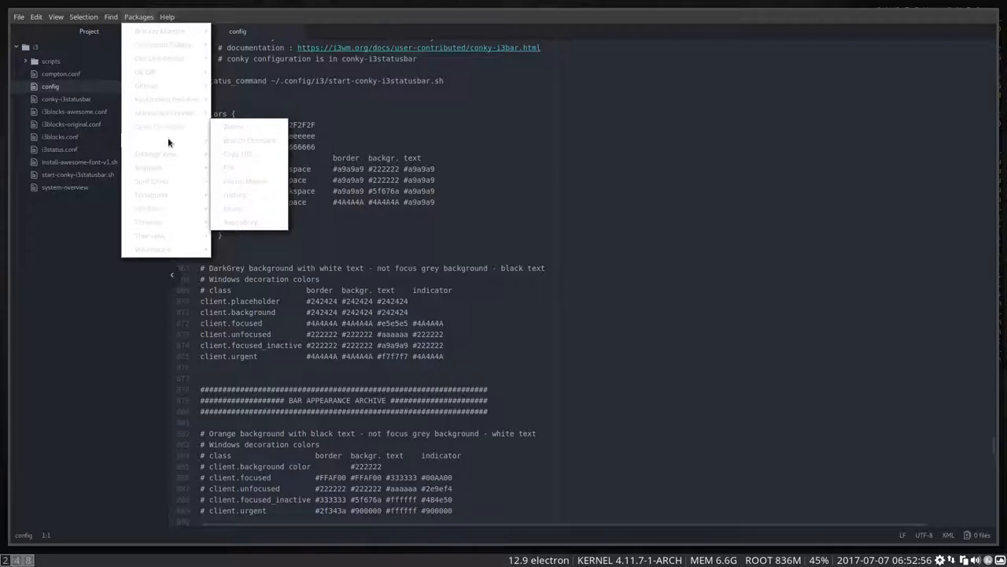
mouse_move(163, 140)
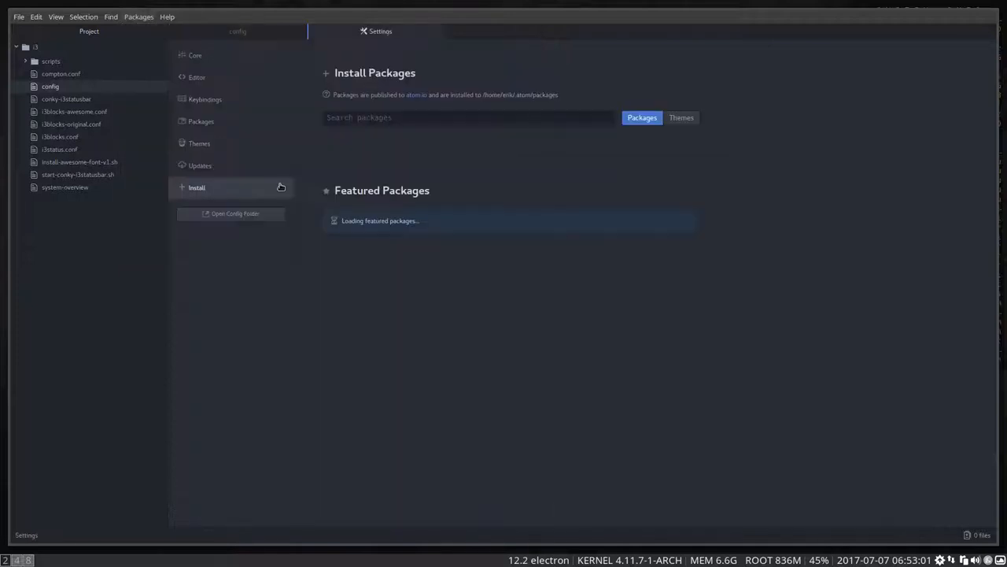
left_click(469, 117)
type("pig")
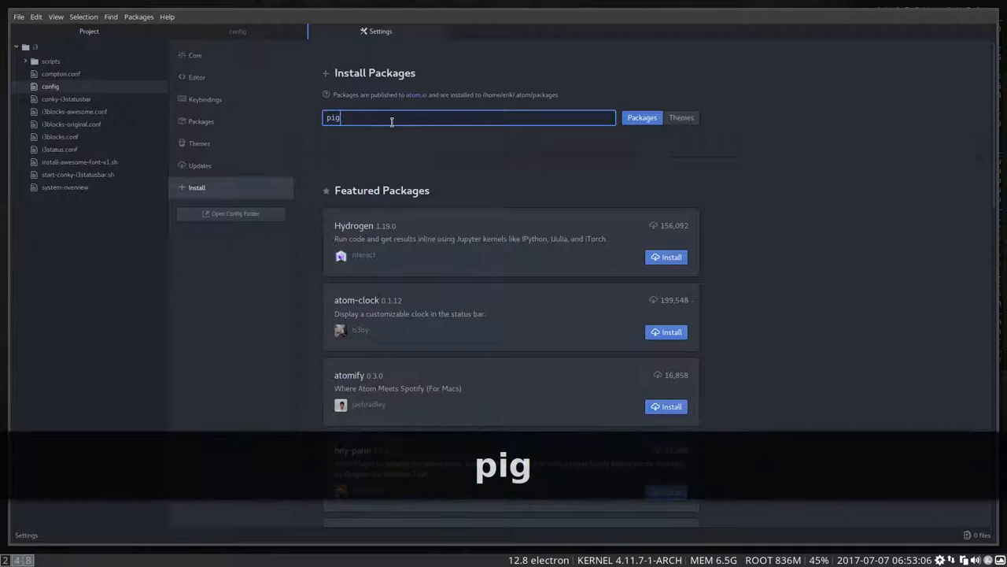
type("ment")
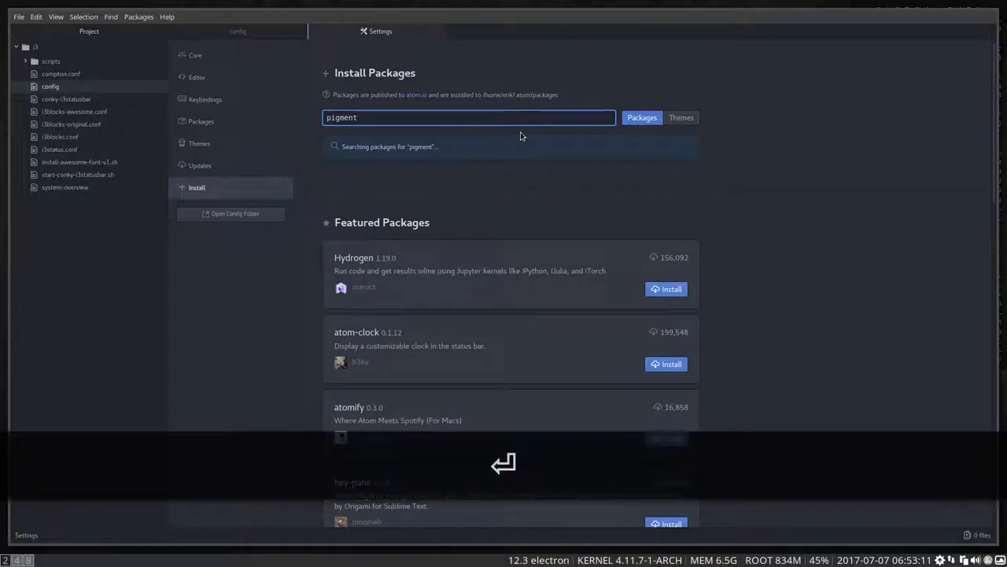
key("Return")
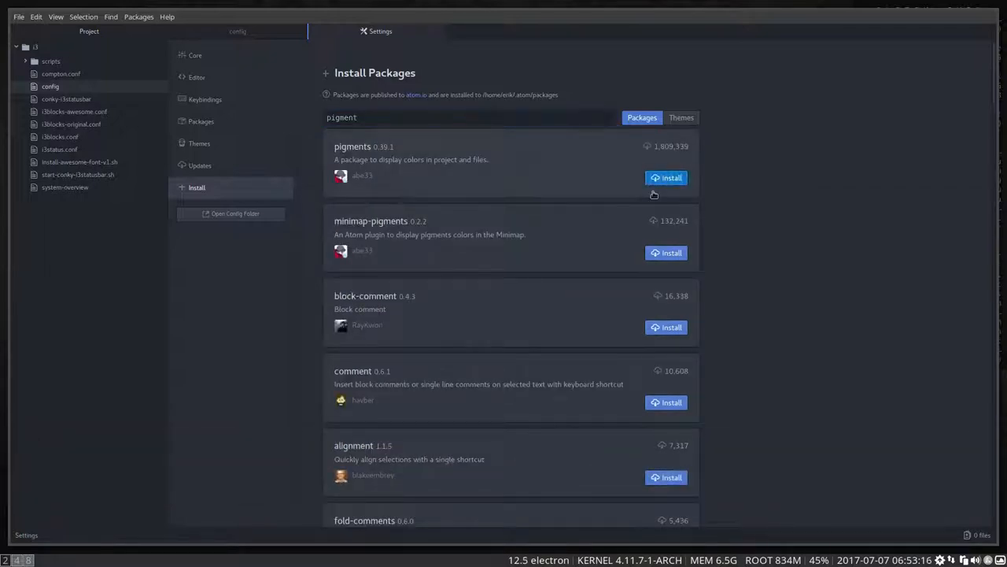
mouse_move(551, 208)
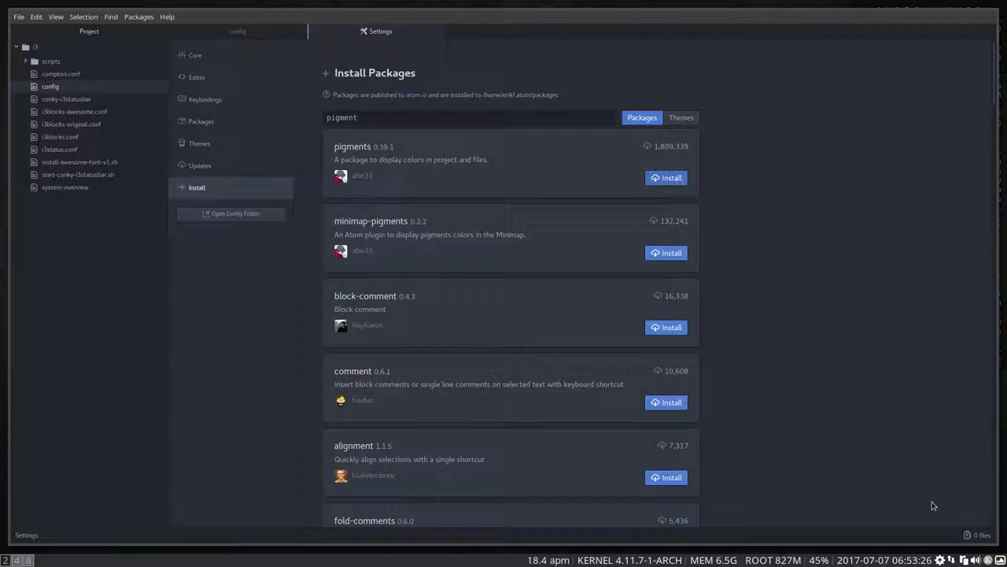
Install the pigments package from the search results
left_click(666, 176)
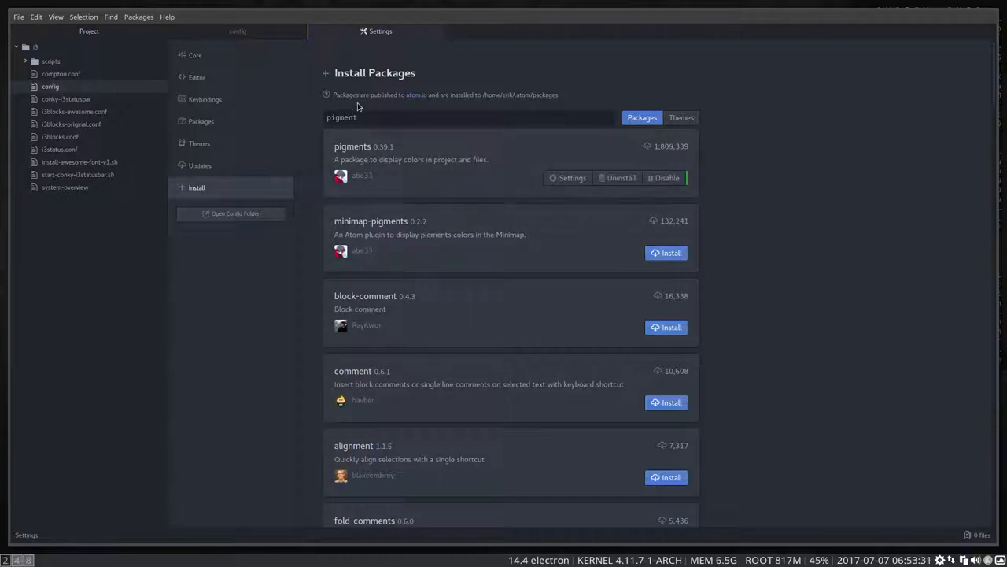
left_click(470, 116)
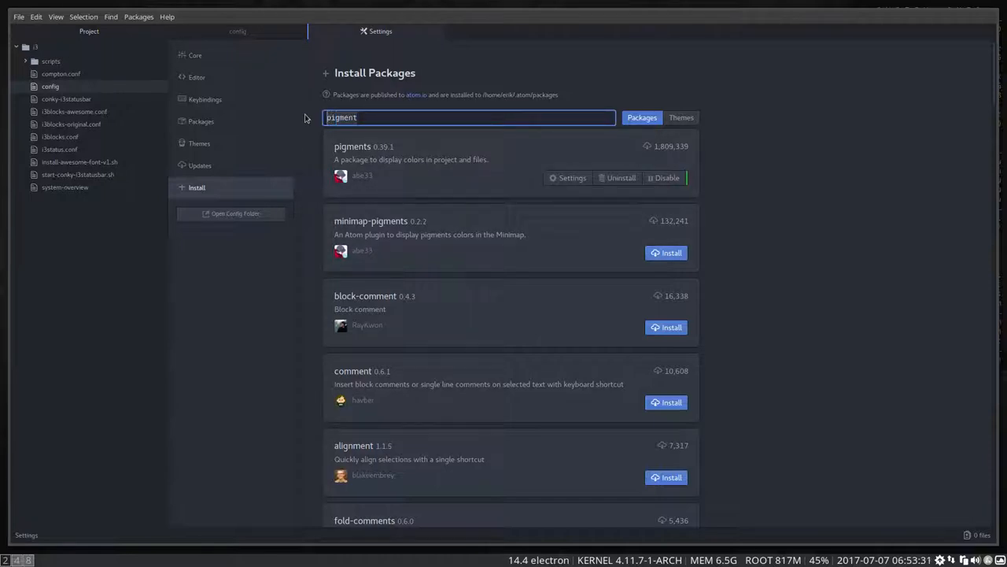
Search for and install the minimap package, then return to the i3 config file
type("minimap")
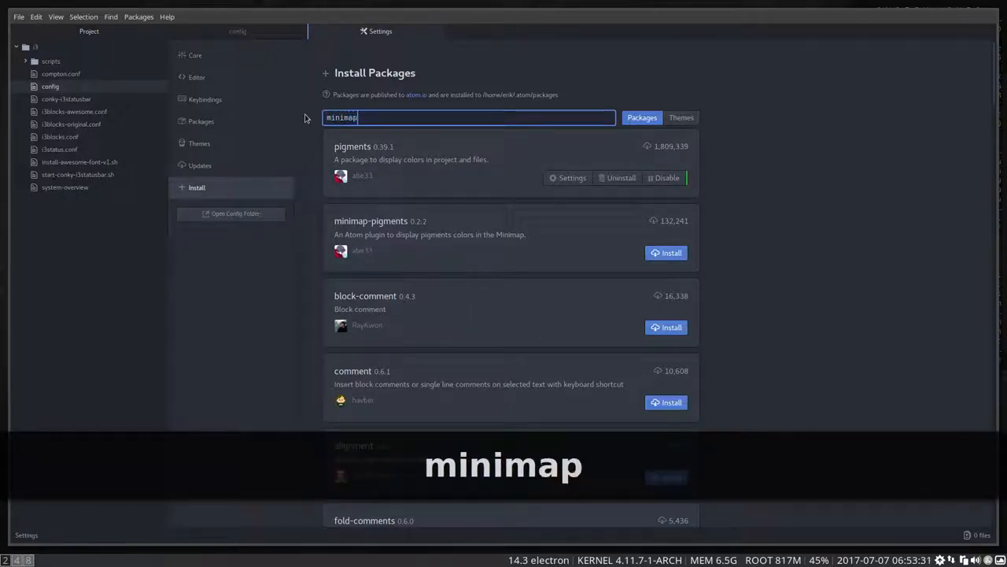
key("Return")
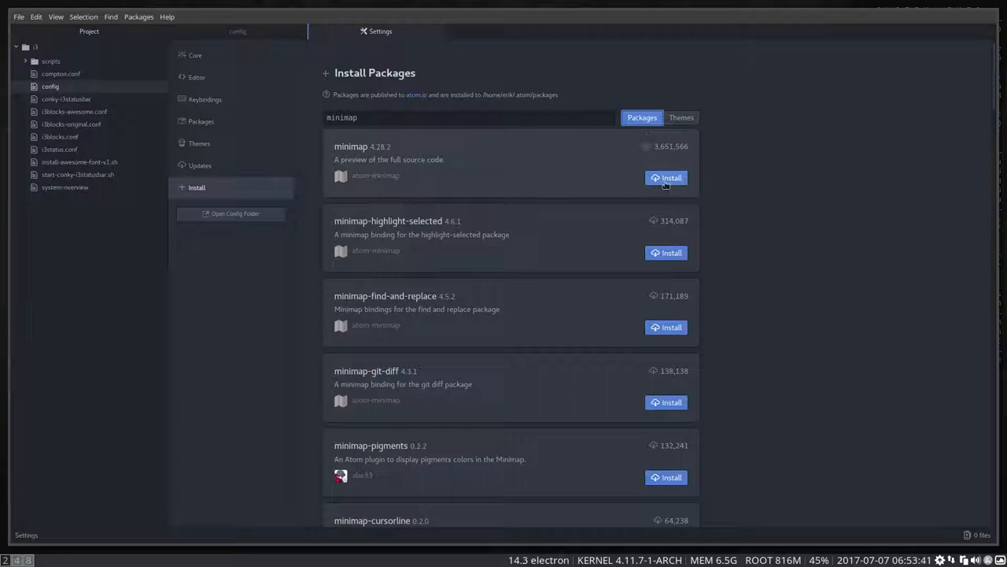
mouse_move(583, 184)
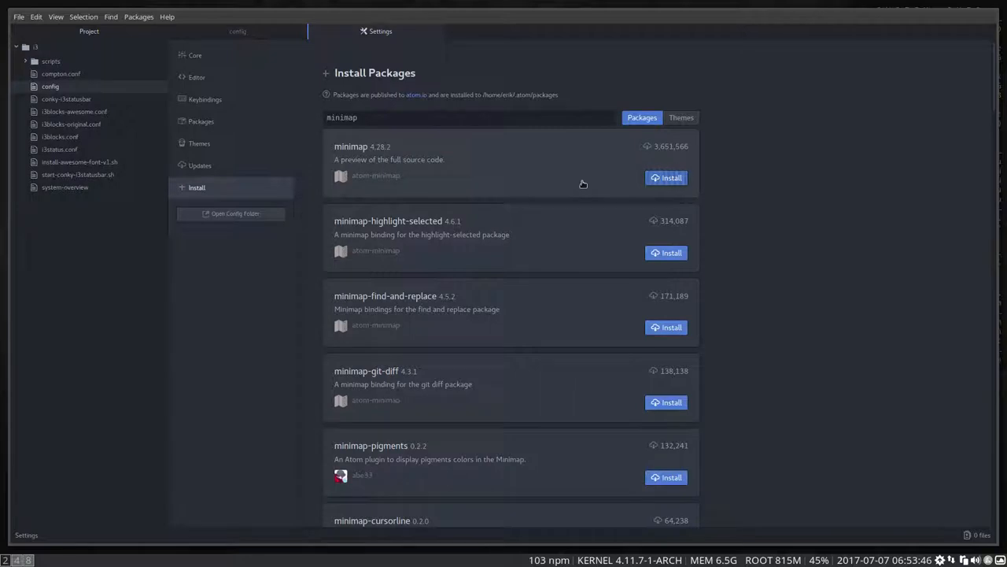
left_click(666, 176)
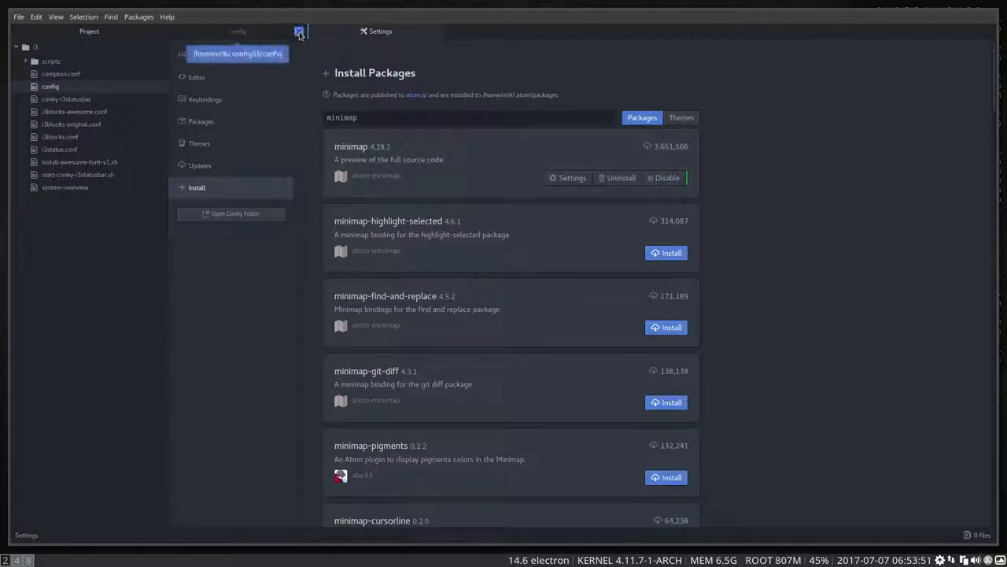
left_click(299, 31)
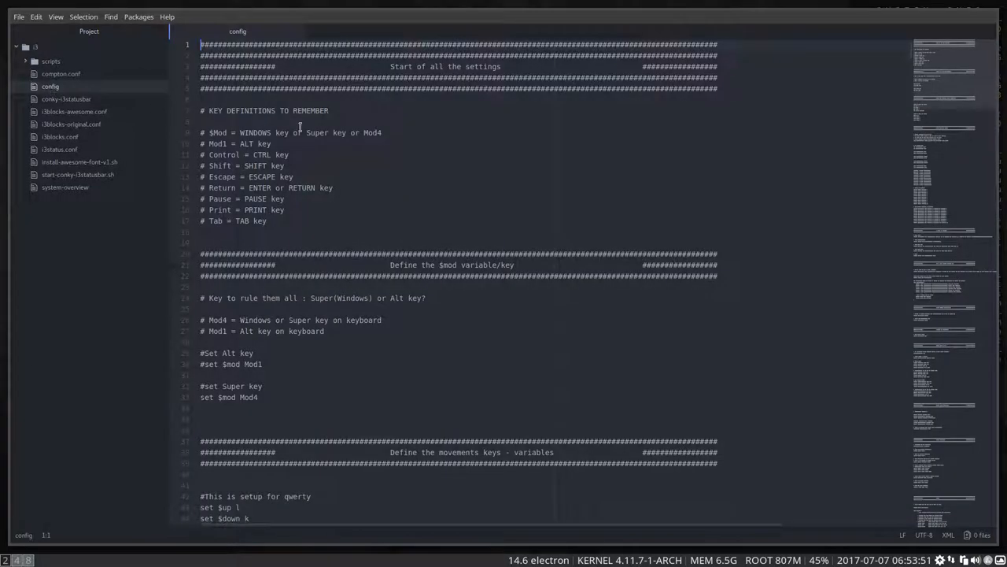
scroll("down", 3)
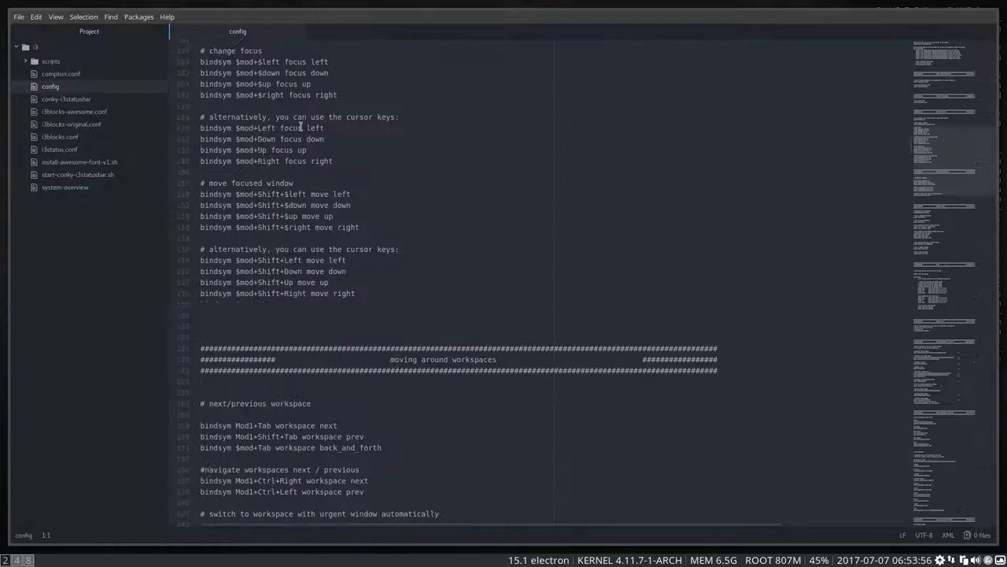
scroll("down", 3)
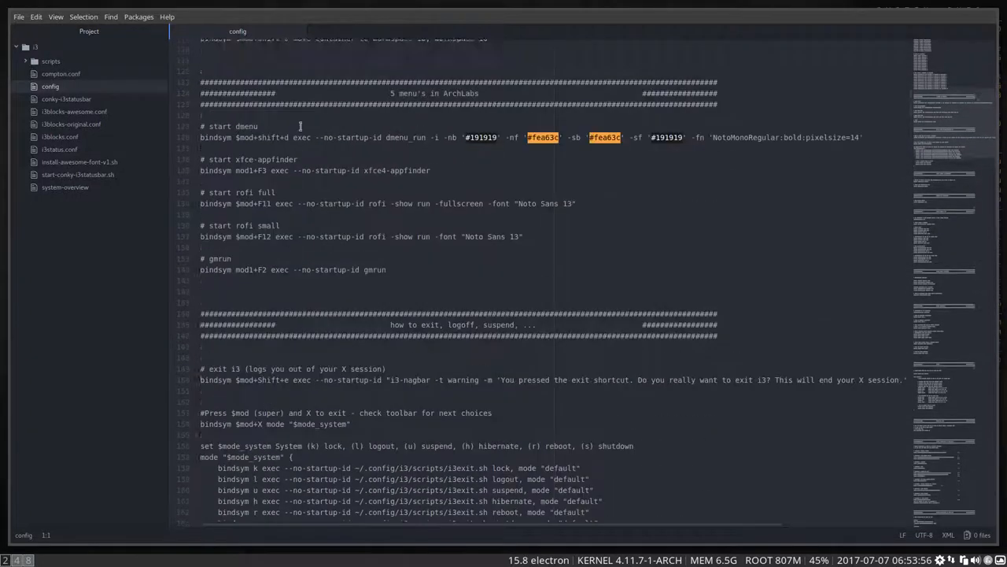
scroll("up", 3)
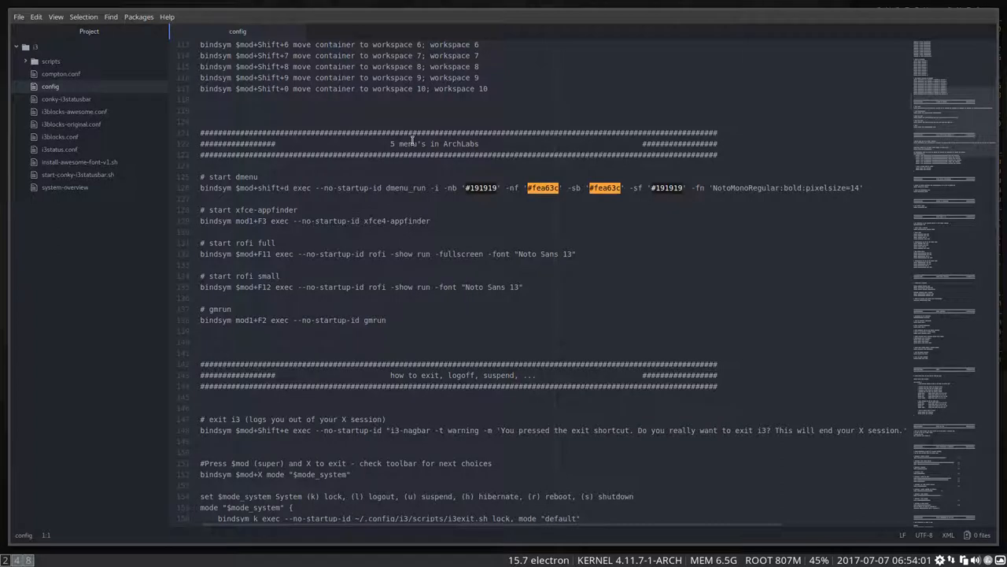
key("super+shift+d")
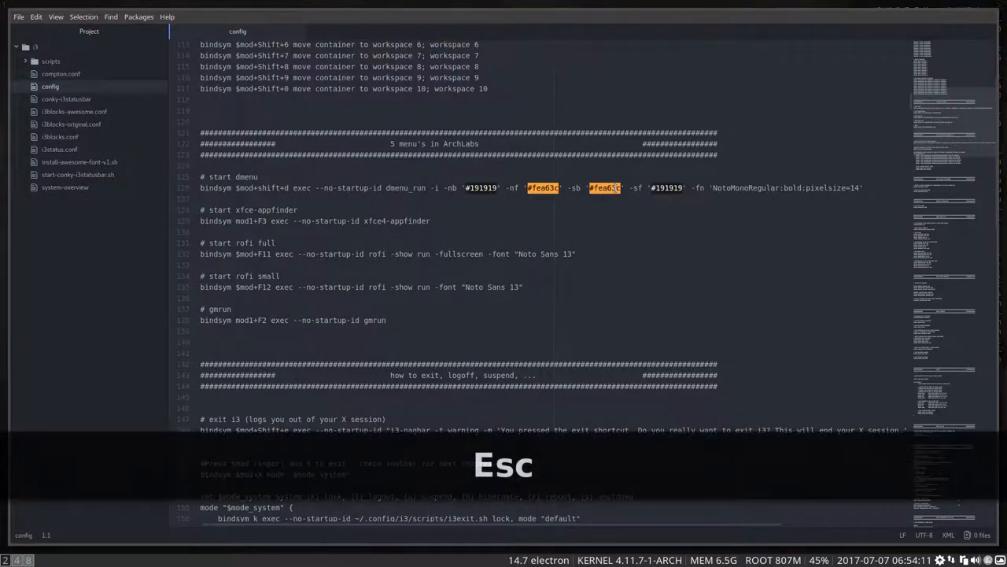
key("Escape")
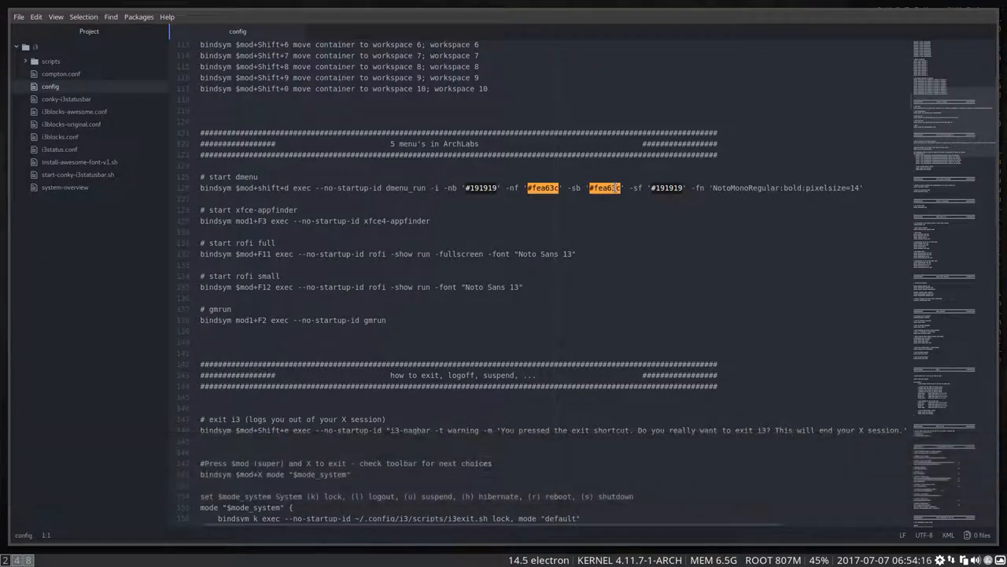
key("super+shift+d")
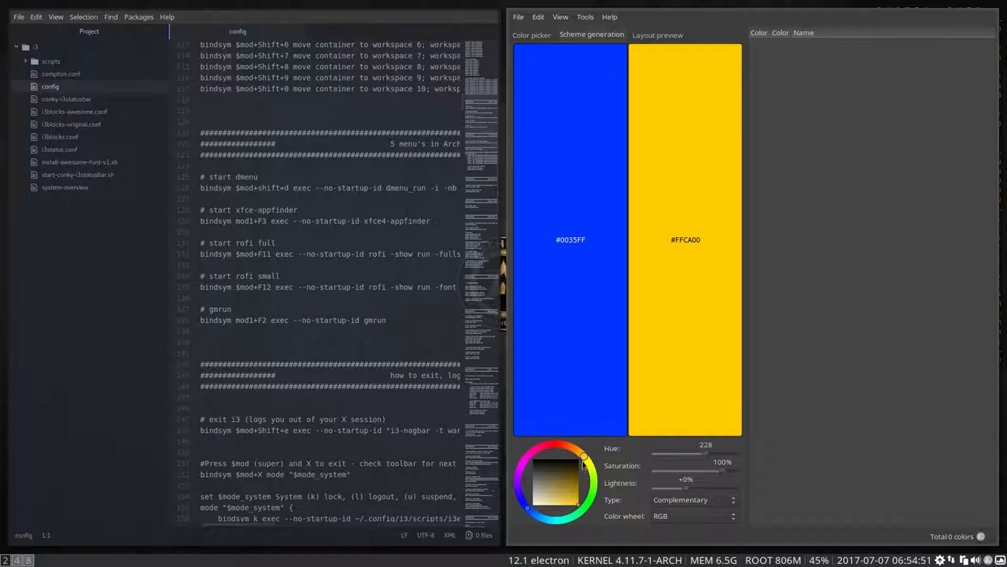
left_click_drag(706, 453, 669, 454)
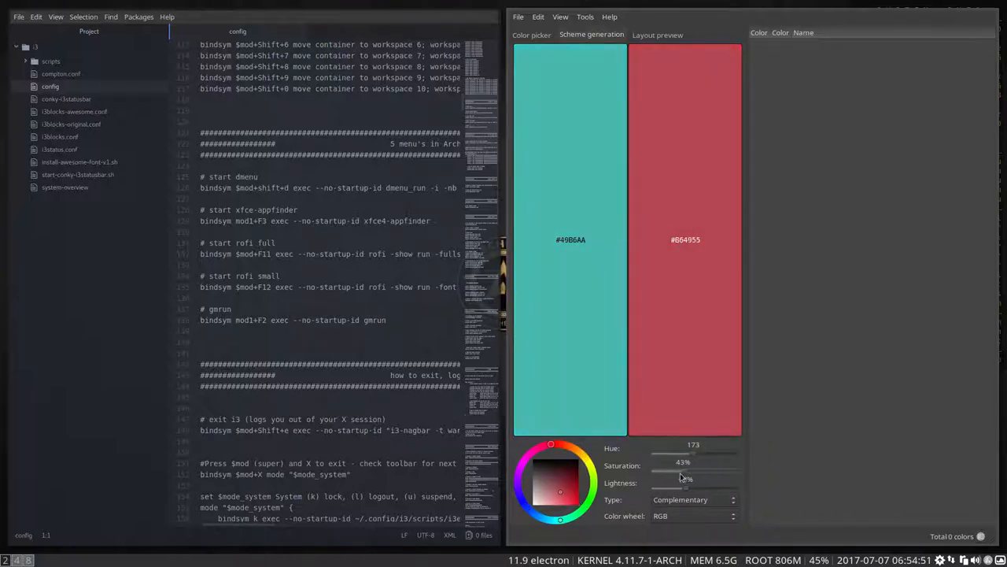
left_click_drag(675, 463, 680, 463)
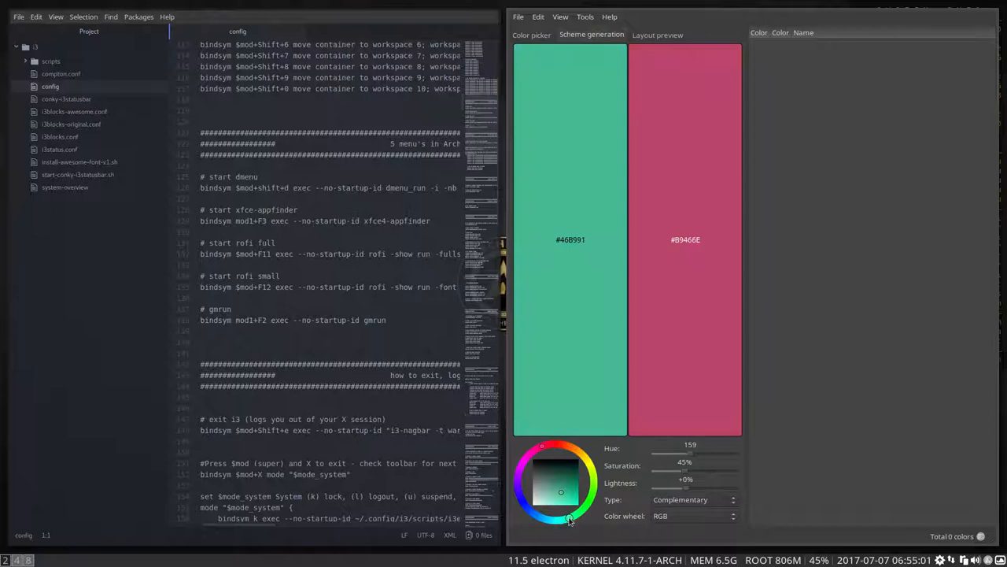
mouse_move(701, 229)
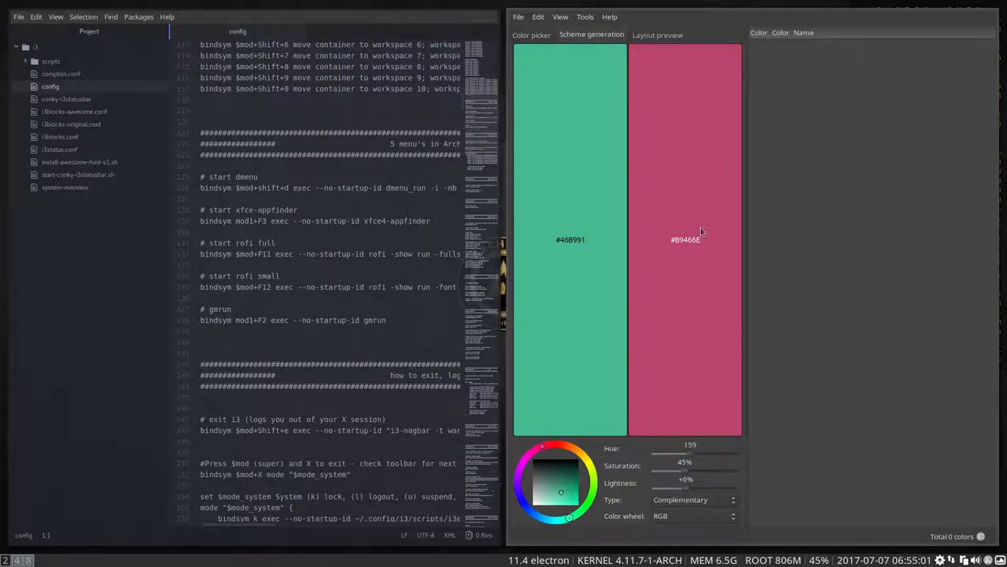
mouse_move(845, 471)
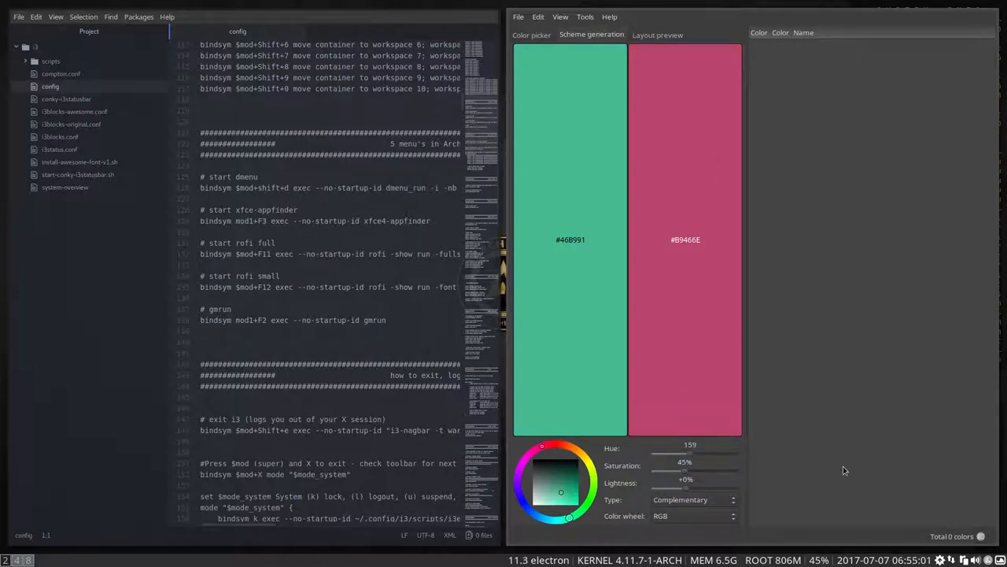
mouse_move(633, 195)
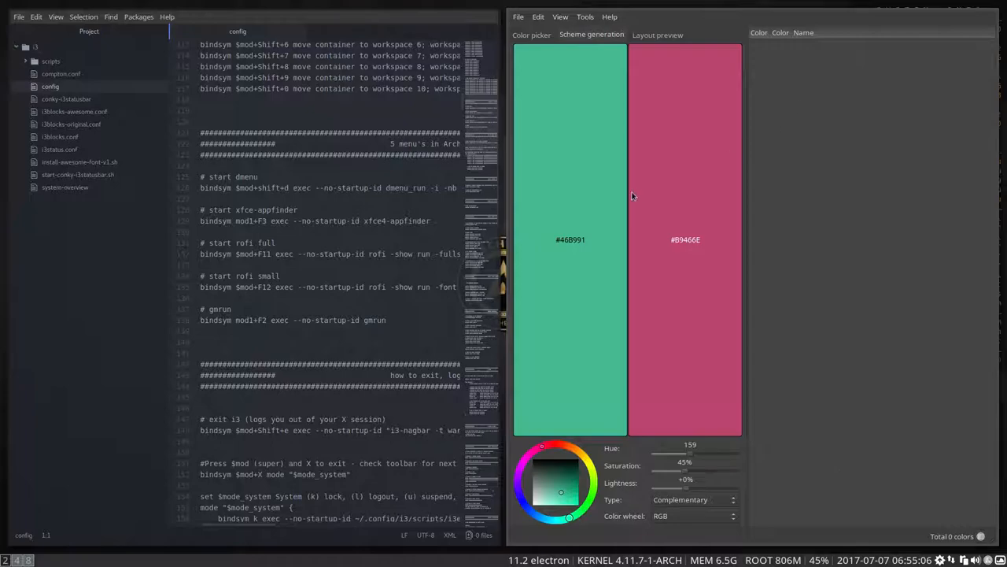
key("Super+Shift+Q")
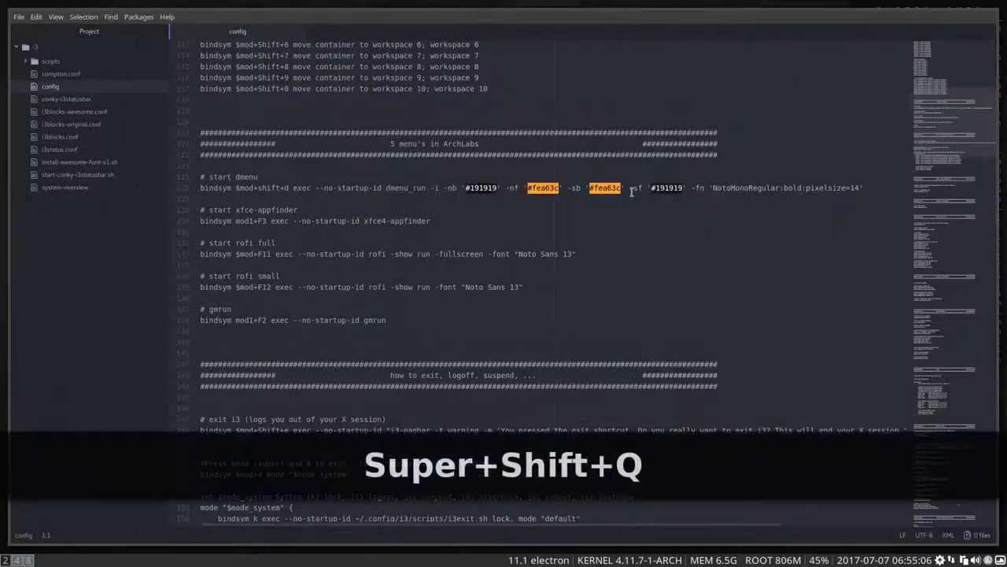
scroll("down", 3)
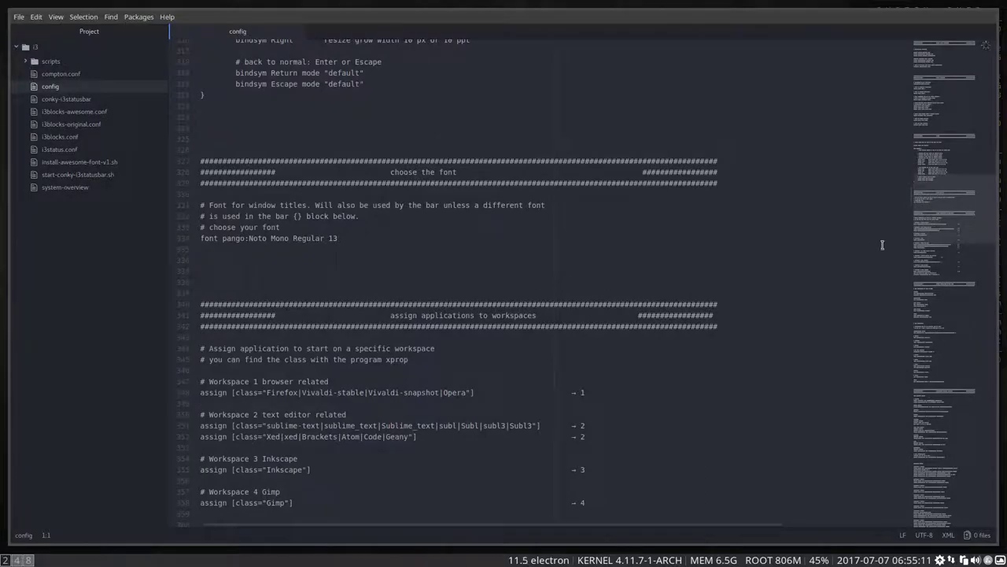
scroll("down", 3)
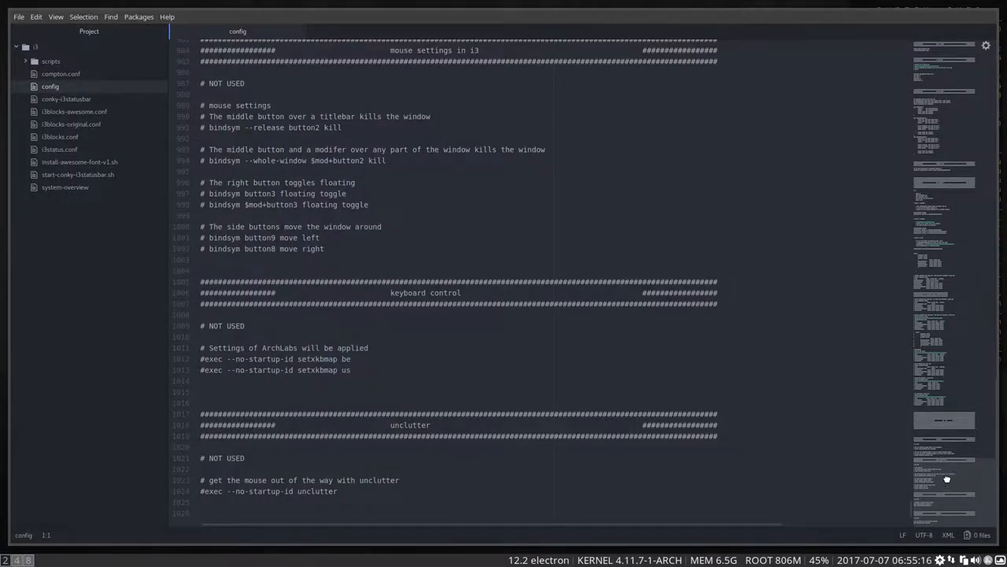
scroll("up", 3)
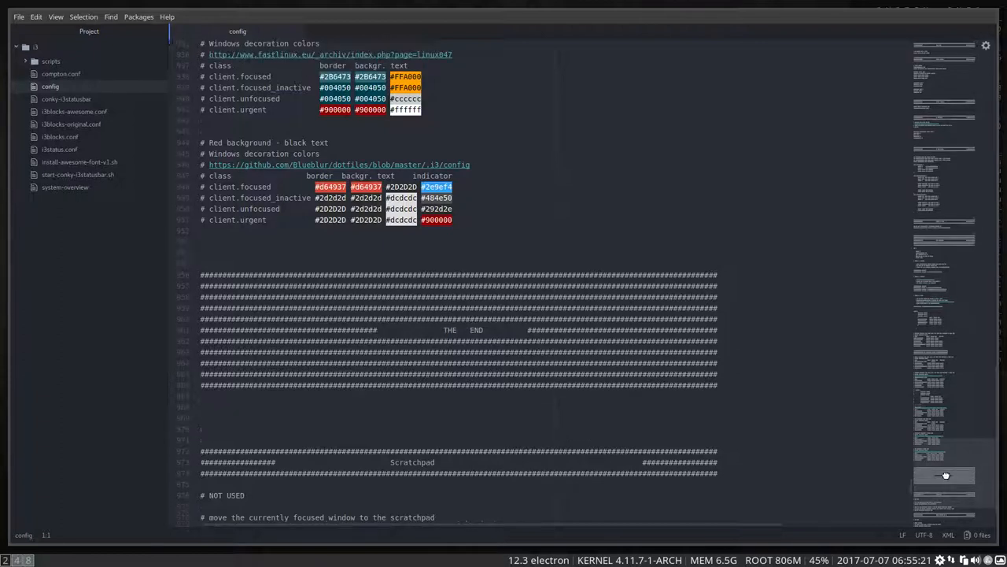
scroll("up", 3)
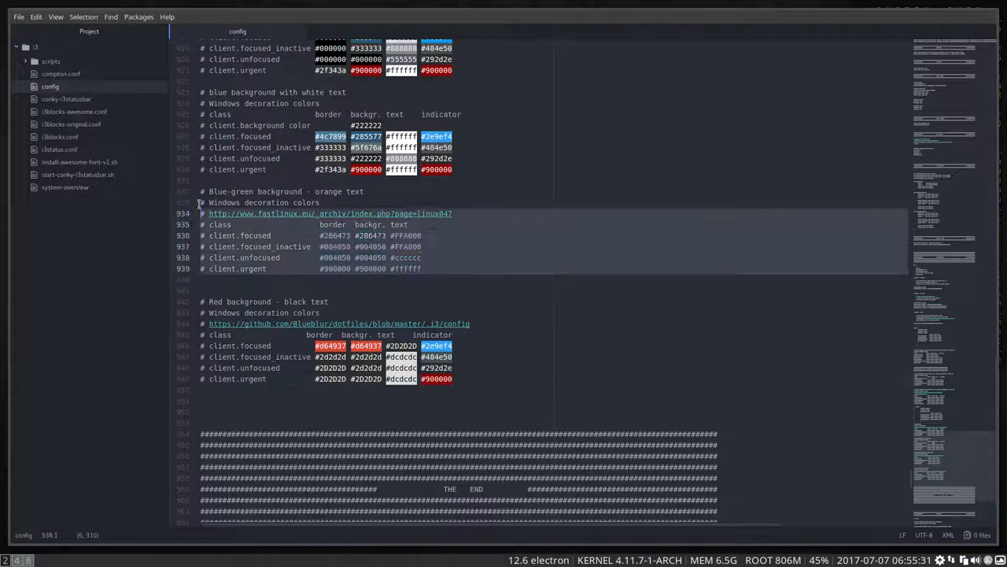
scroll("up", 3)
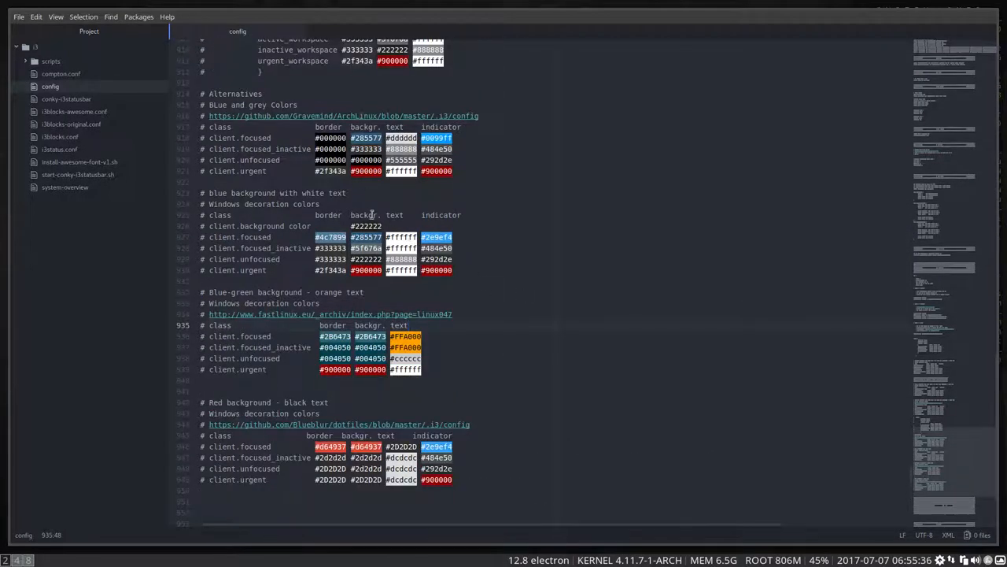
scroll("up", 3)
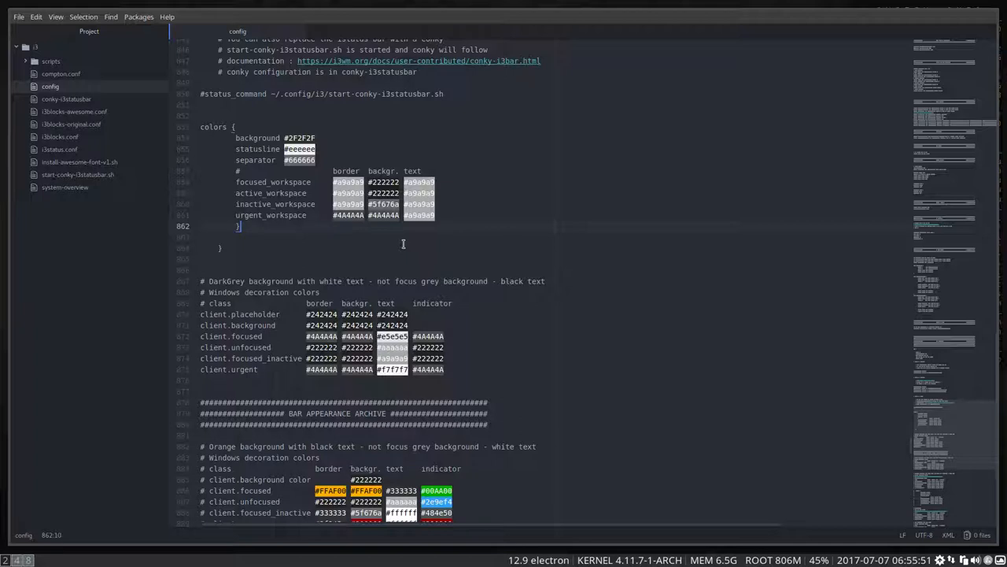
mouse_move(428, 248)
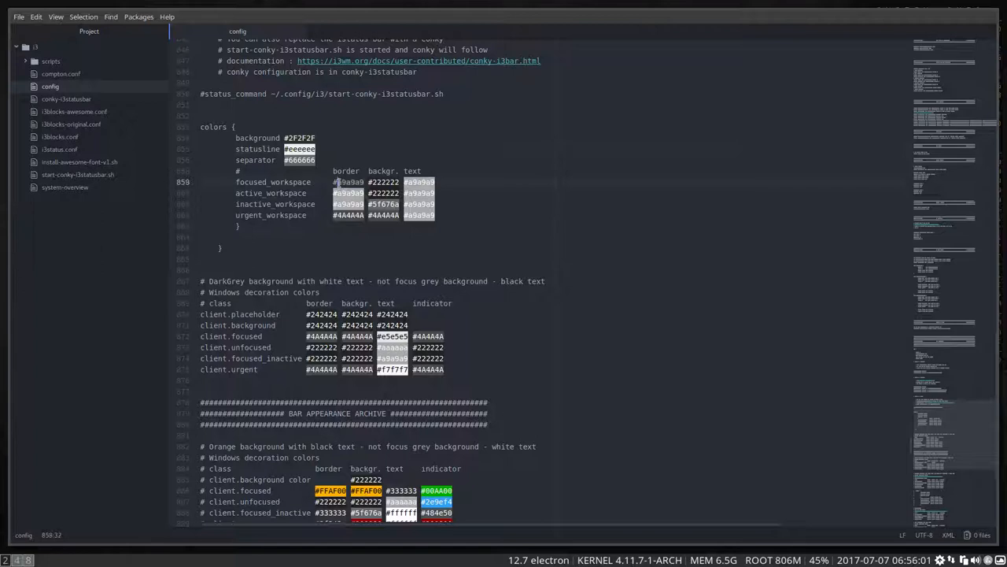
Begin editing the focused_workspace border colour in the bar colors block
left_click(350, 182)
type("FF0000")
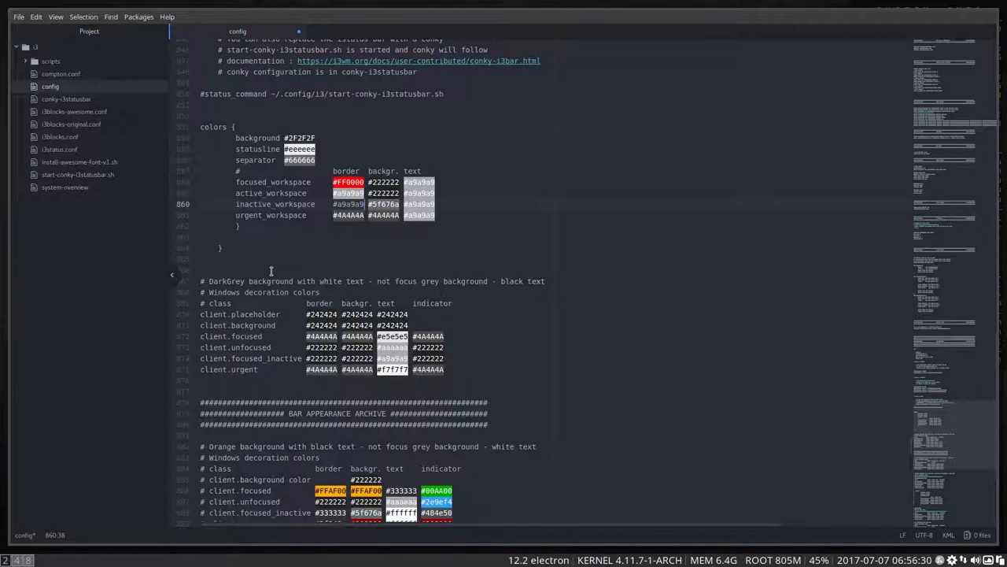
Undo the focused_workspace colour edits to restore the original workspace colours
key("ctrl+z")
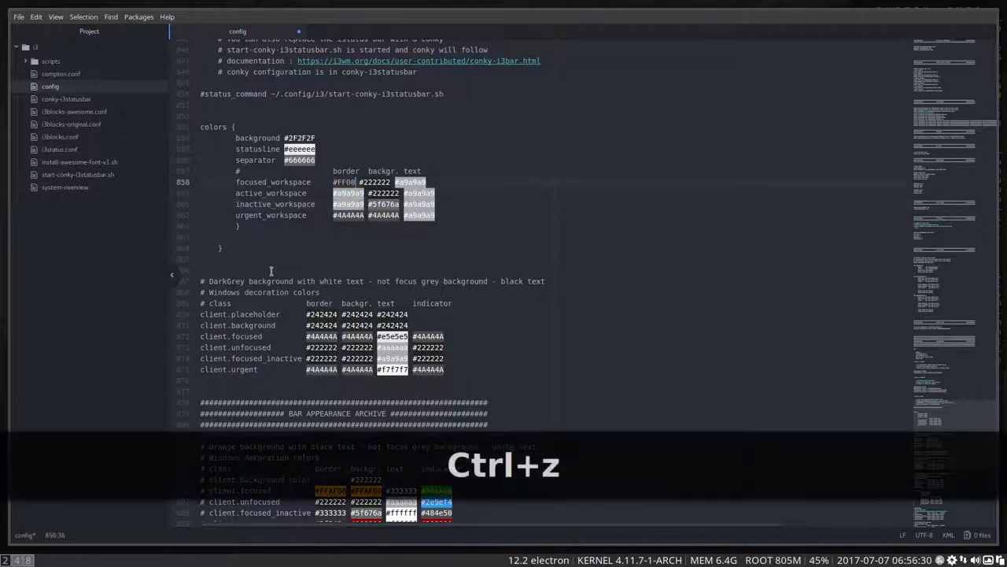
key("ctrl+z")
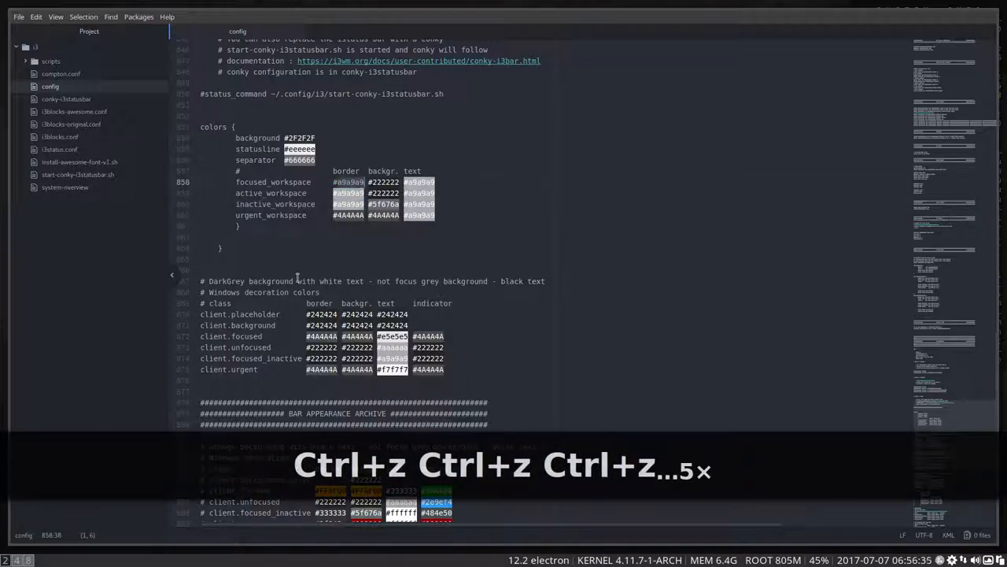
key("ctrl+z")
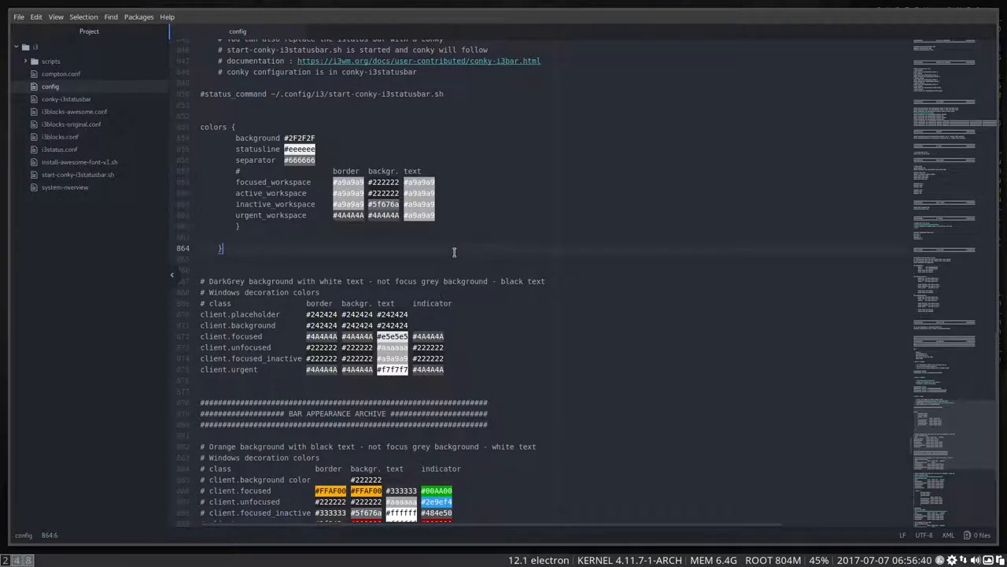
Set the active_workspace background colour to red FF0000 and save the config
left_click(390, 183)
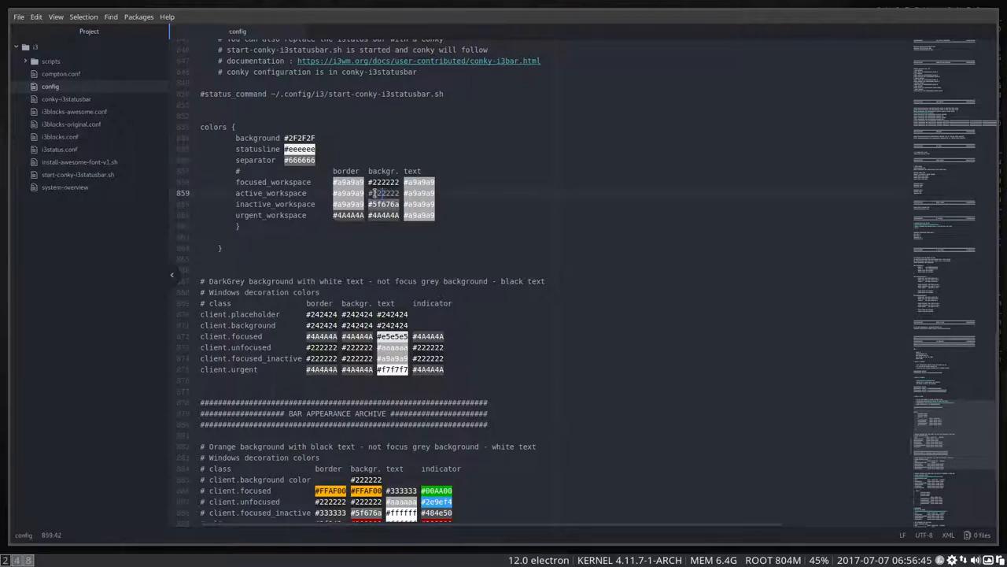
left_click(384, 192)
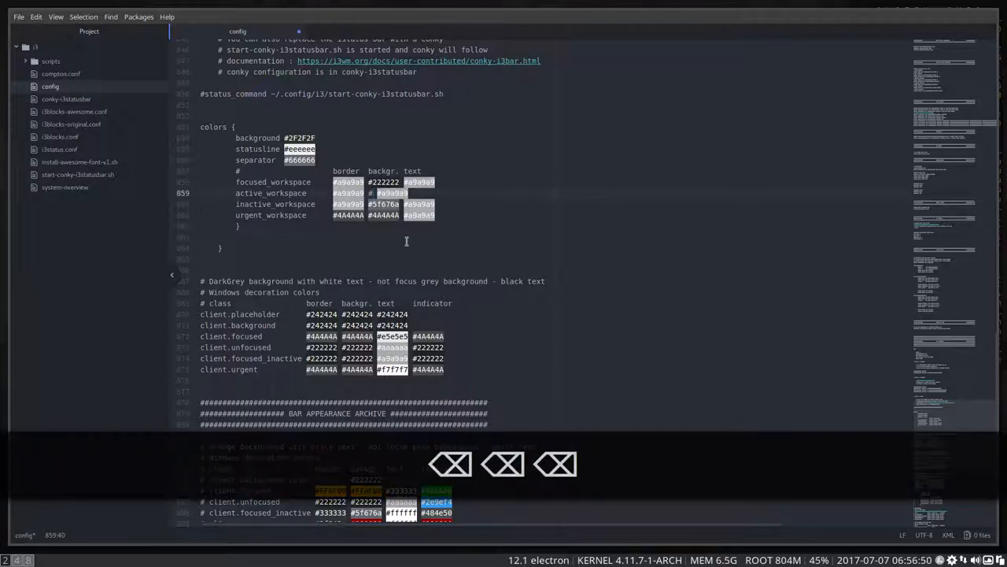
type("FF00")
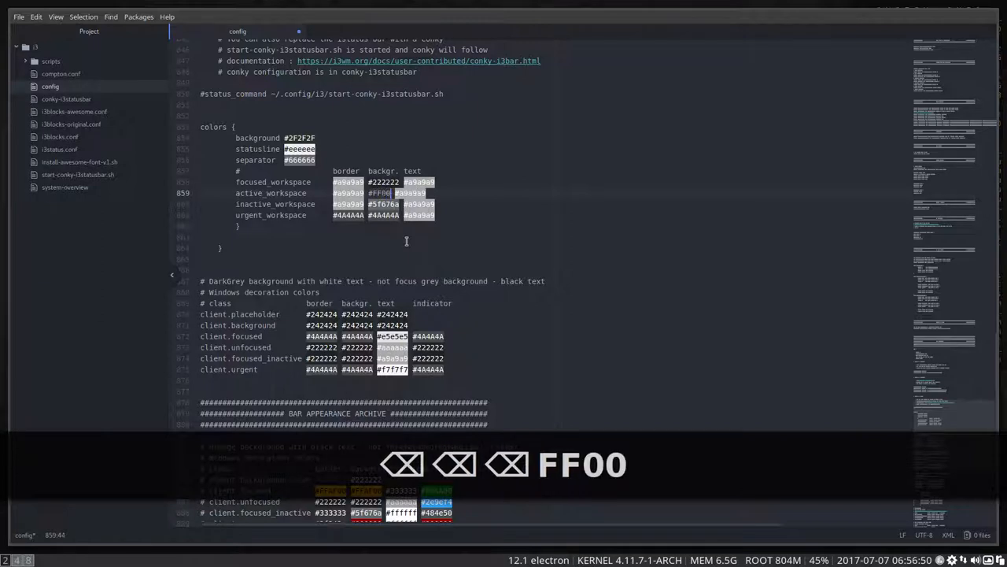
key("ctrl+s")
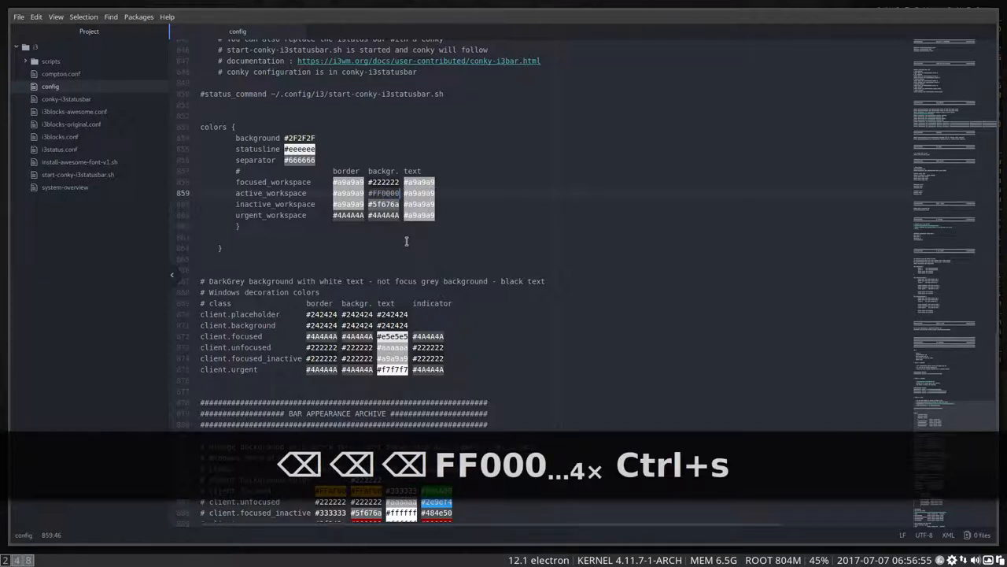
key("ctrl+s")
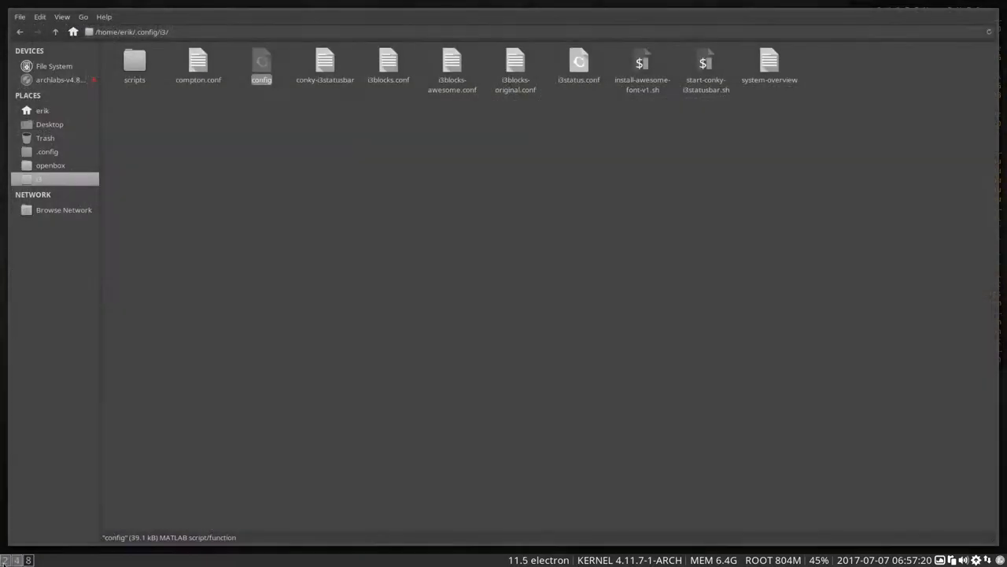
Reopen the i3 config file from Thunar's ~/.config/i3 folder in Atom
double_click(262, 66)
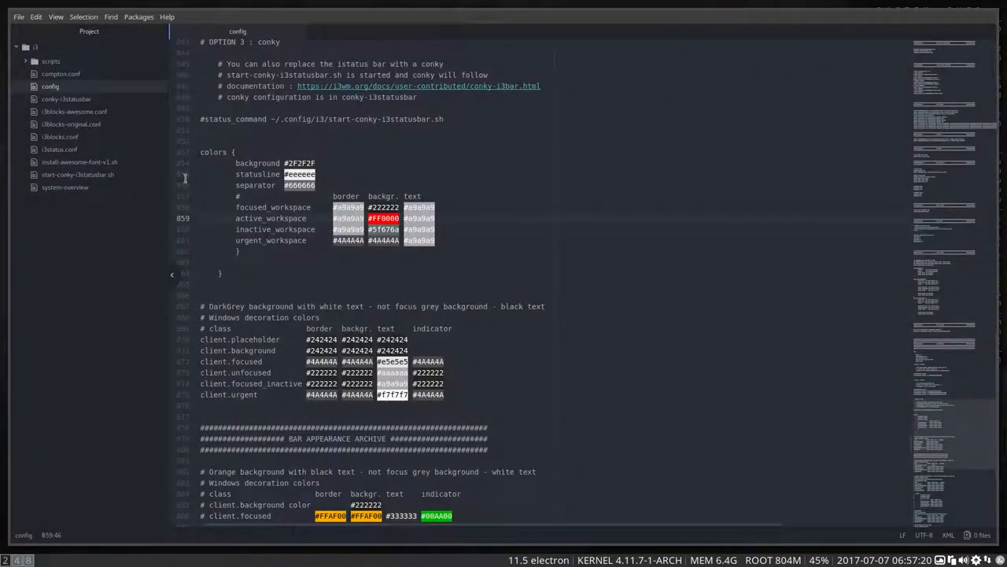
left_click(236, 163)
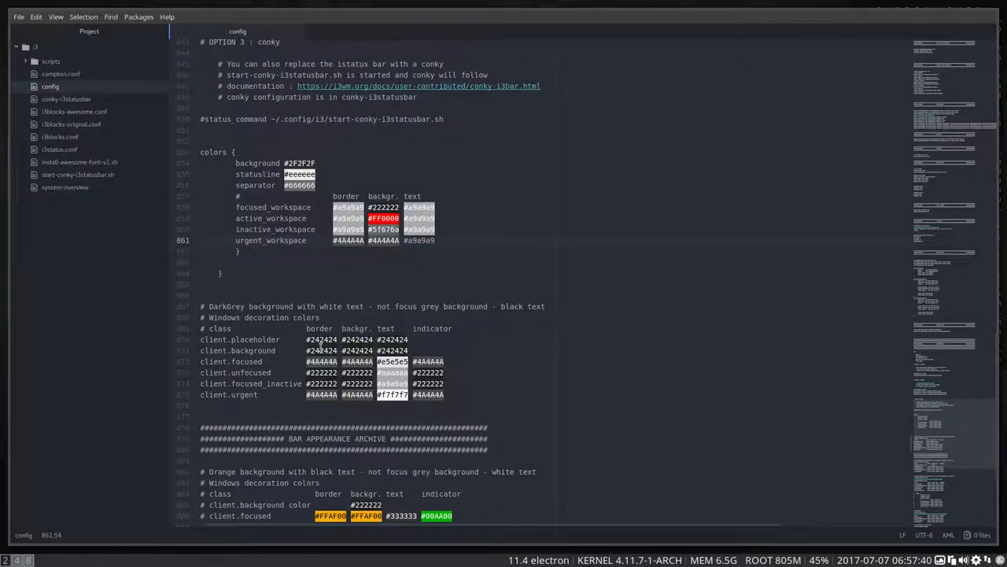
scroll("down", 3)
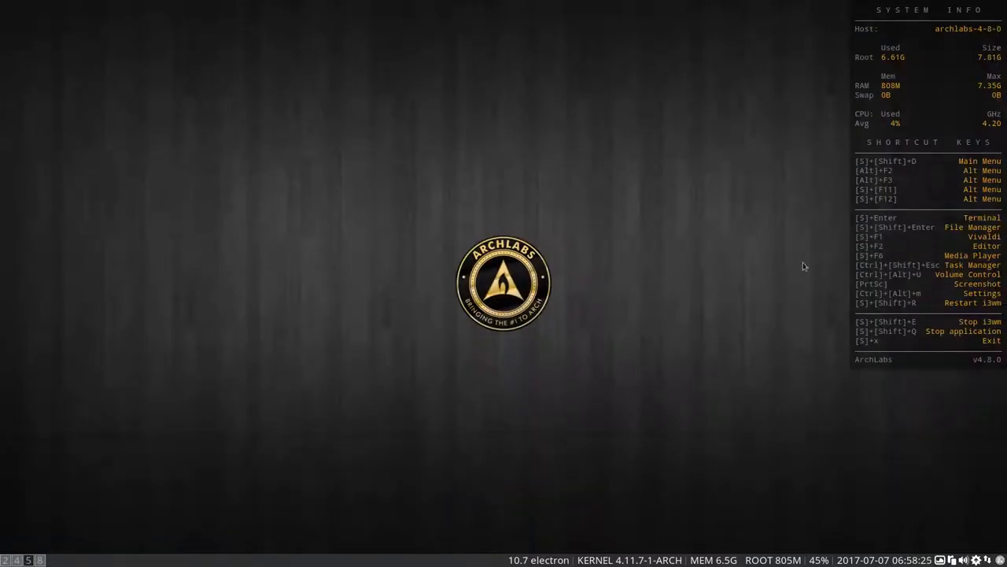
mouse_move(915, 359)
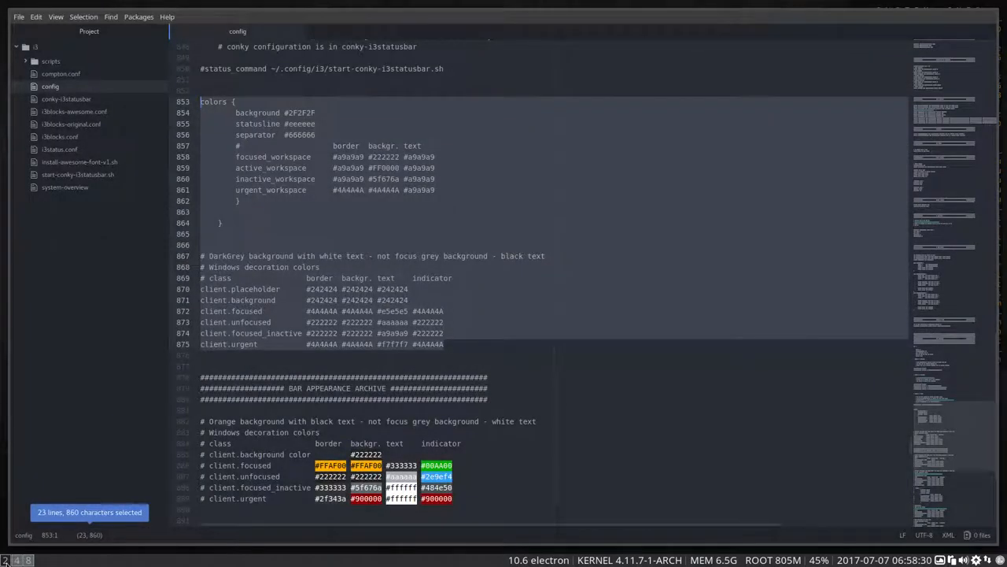
left_click(386, 387)
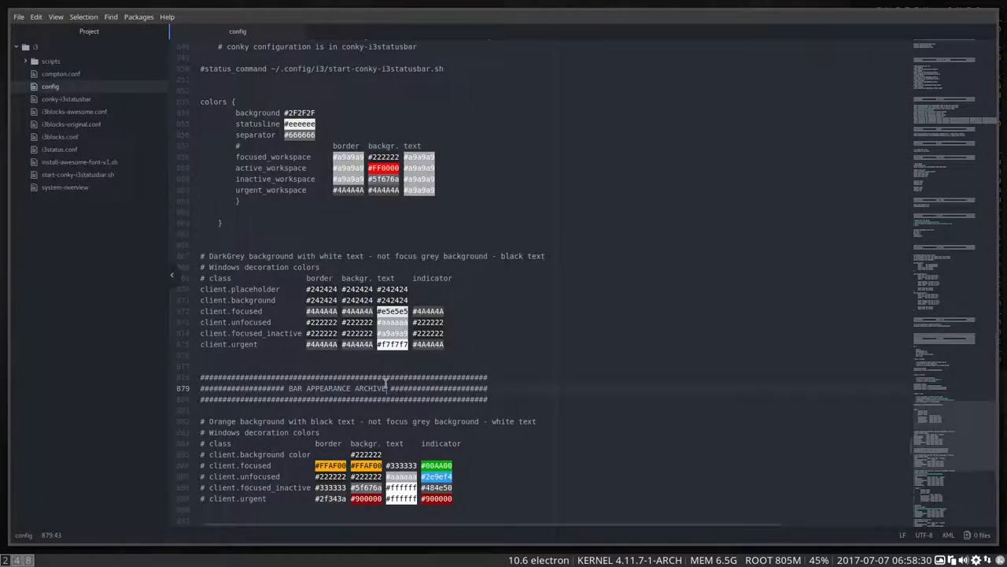
scroll("up", 3)
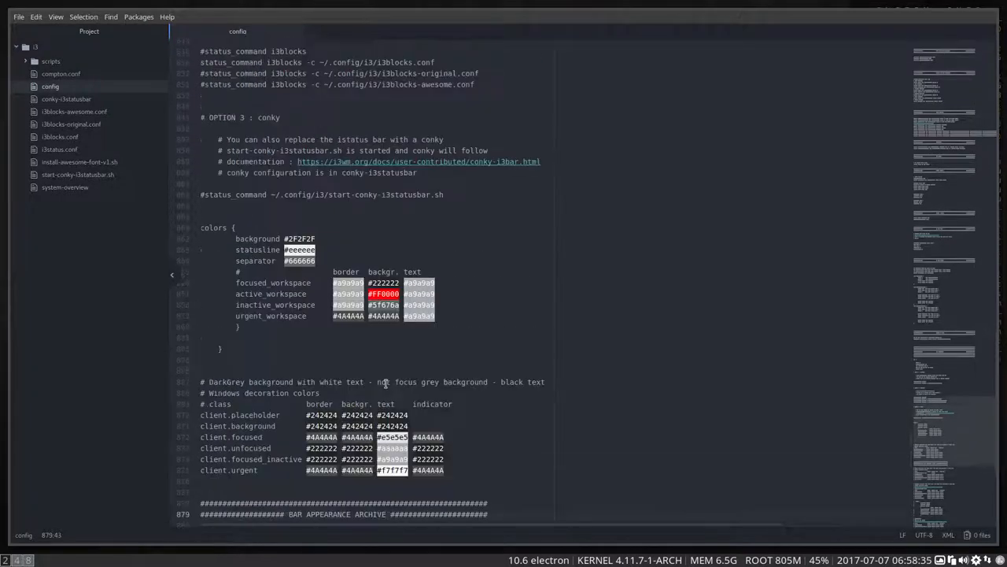
scroll("up", 3)
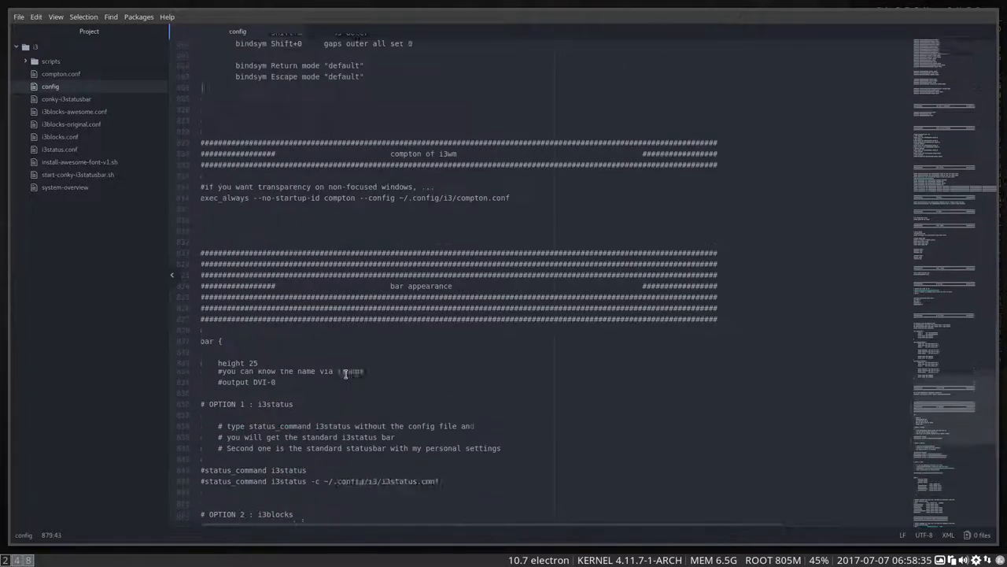
scroll("up", 3)
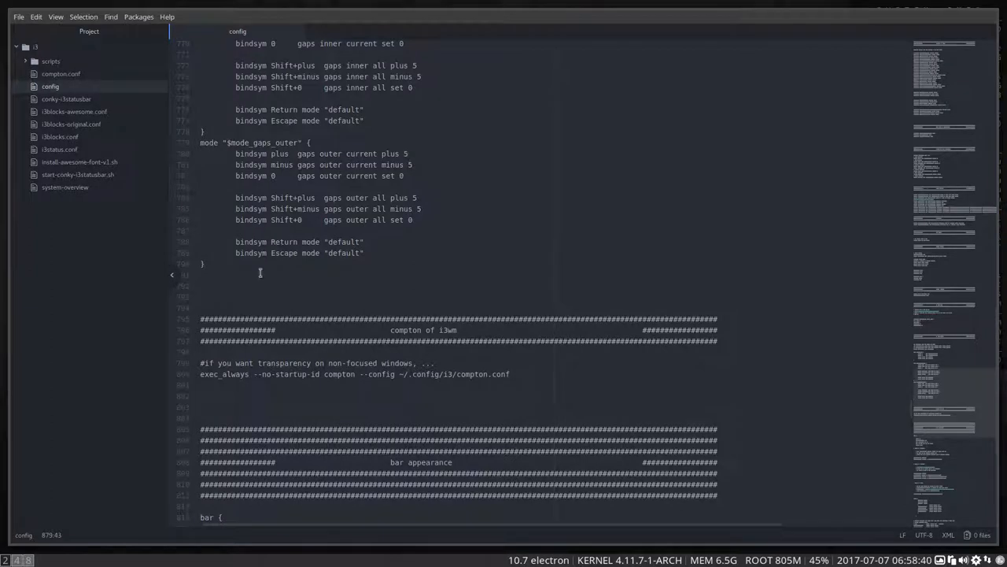
scroll("up", 3)
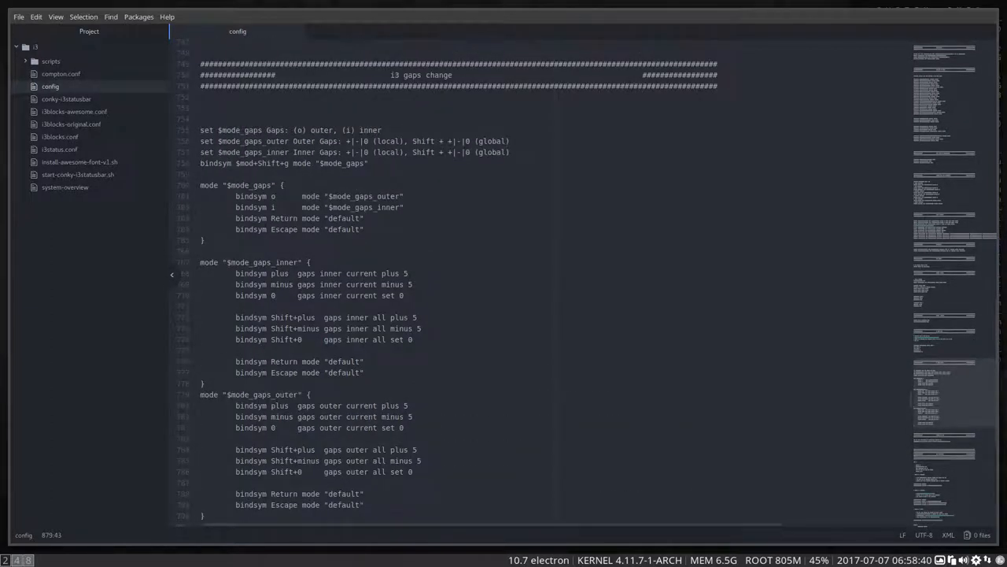